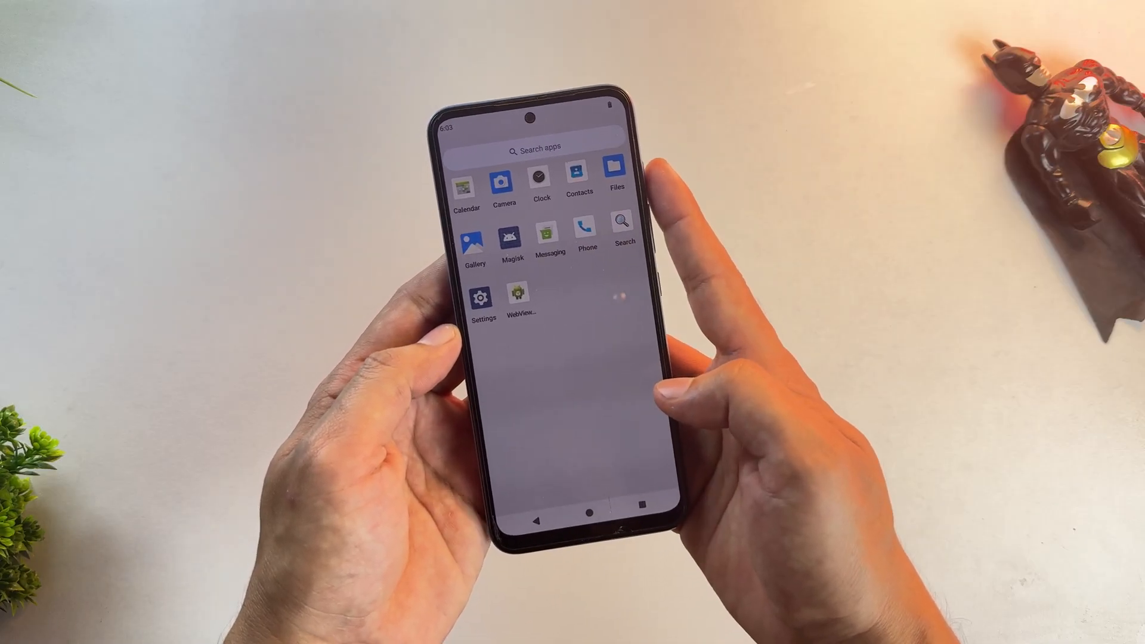
Check the phone's Android version details under Settings > About phone
click(481, 300)
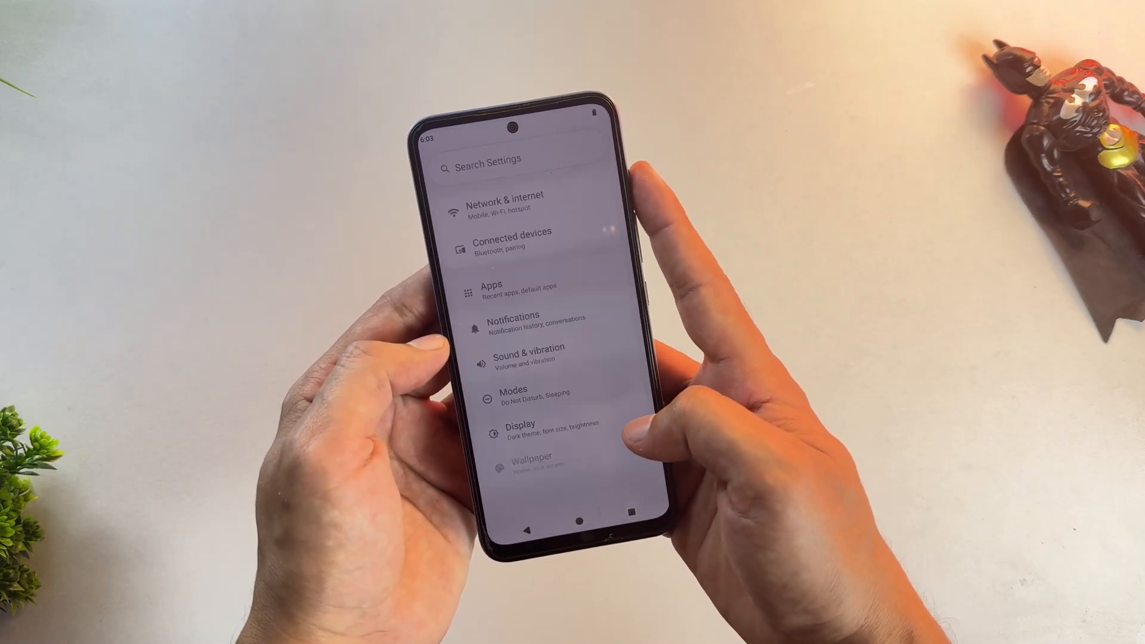
scroll(down, 3)
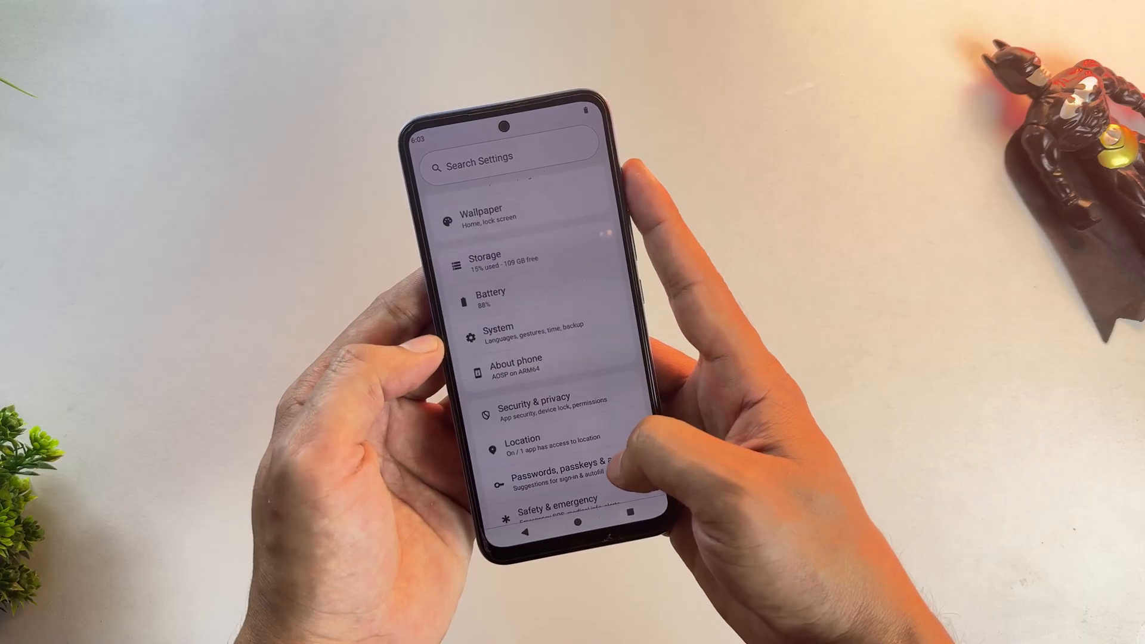
click(516, 365)
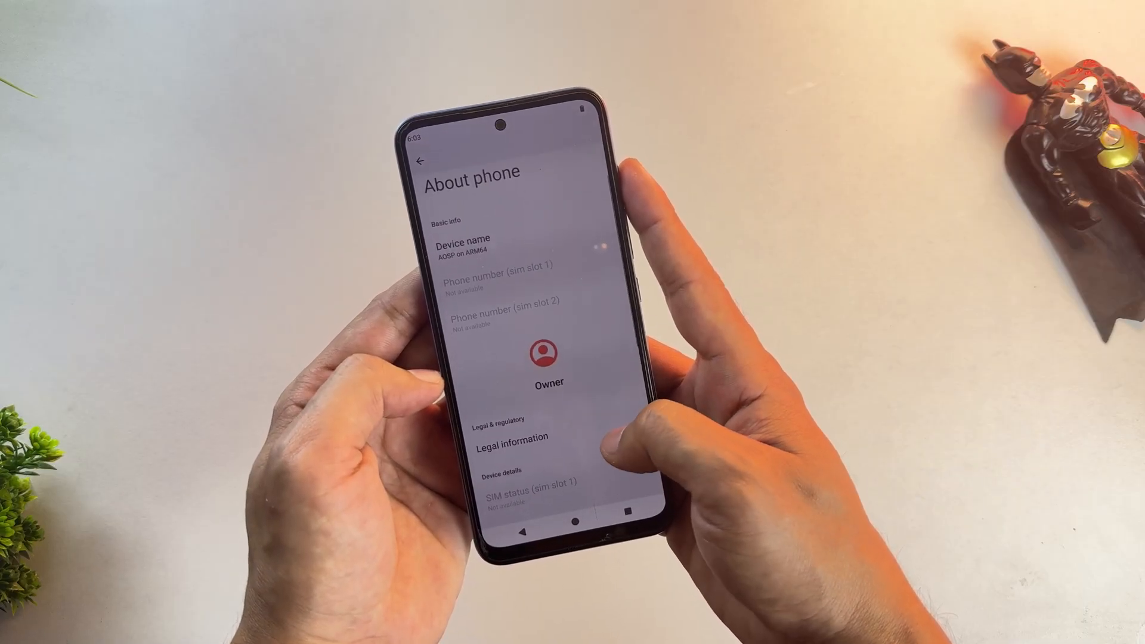
scroll(down, 3)
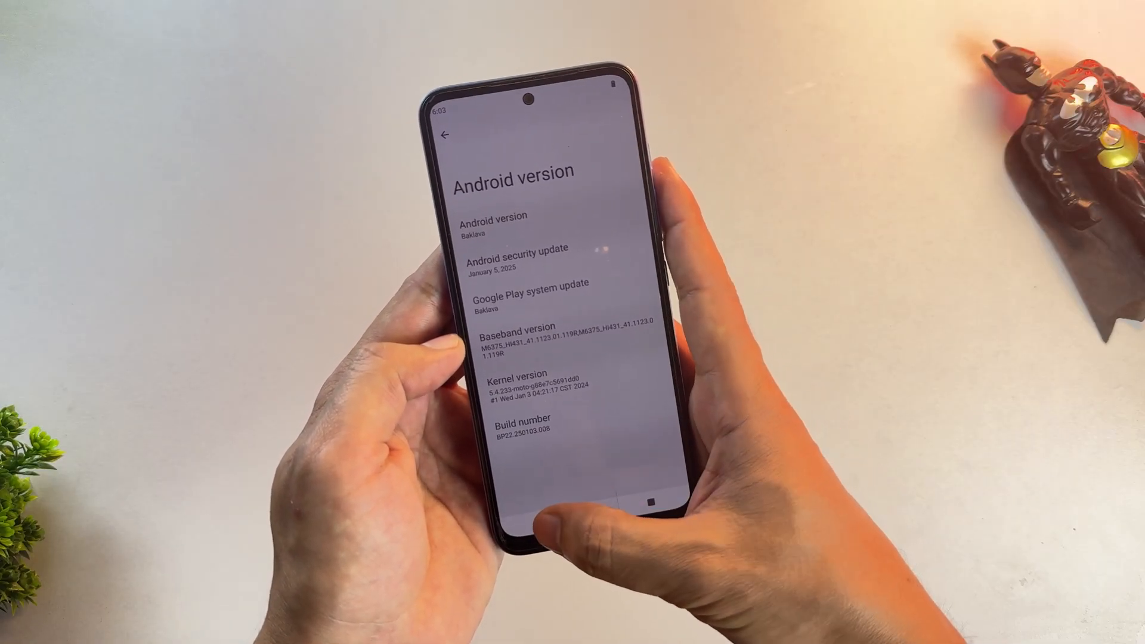
click(442, 136)
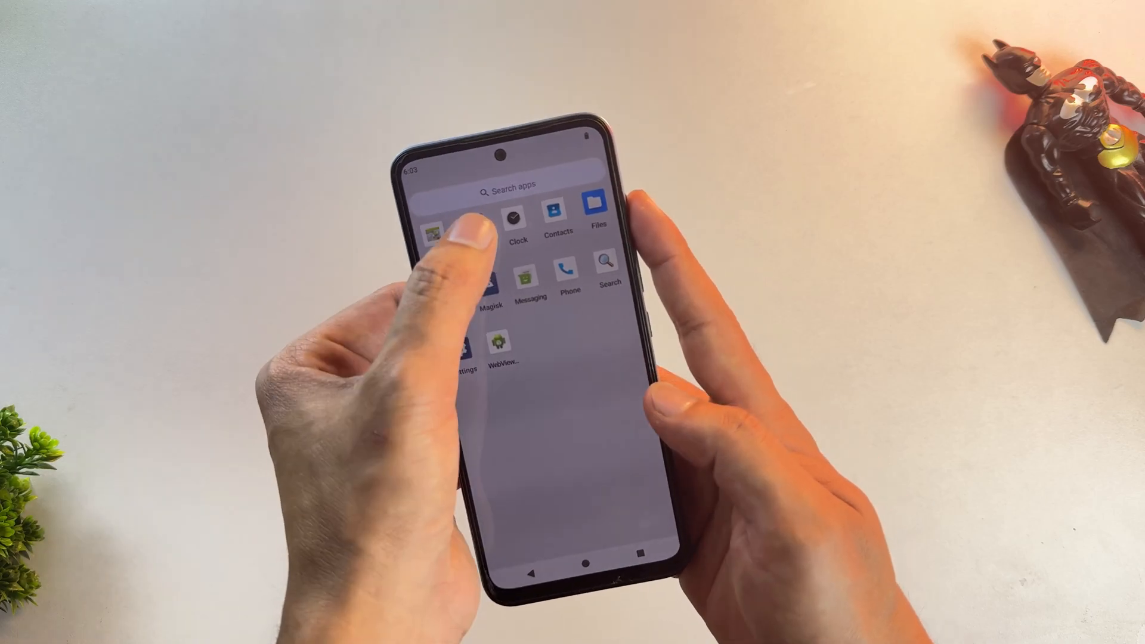
Launch Treble Info, see it needs system-arm64-ab.img.xz, and browse the online GSI list
click(467, 233)
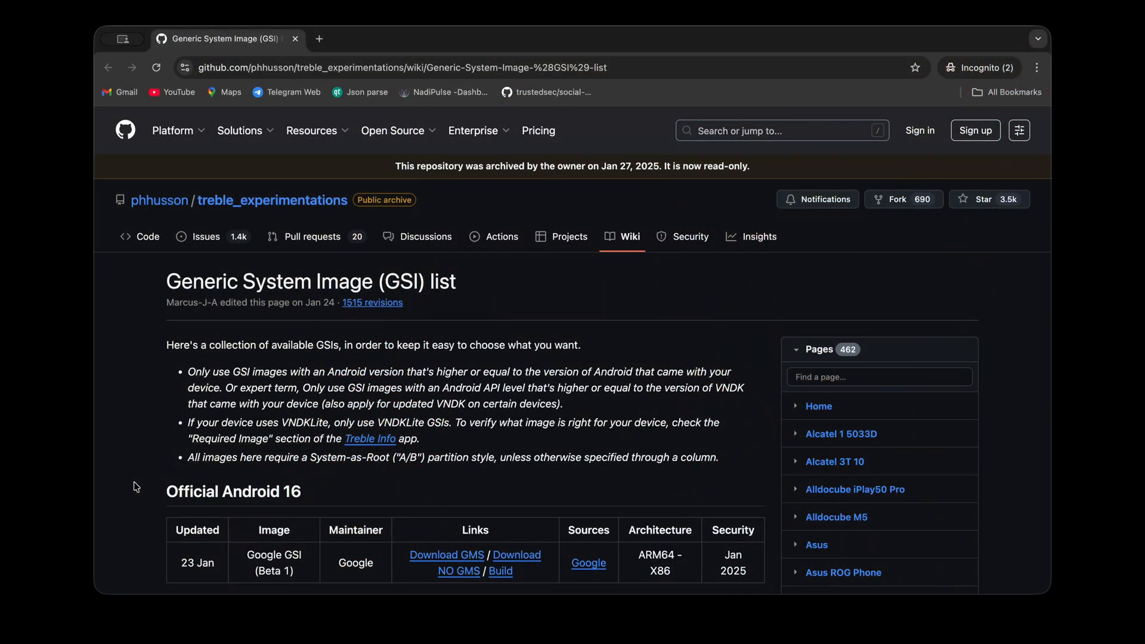
scroll(down, 3)
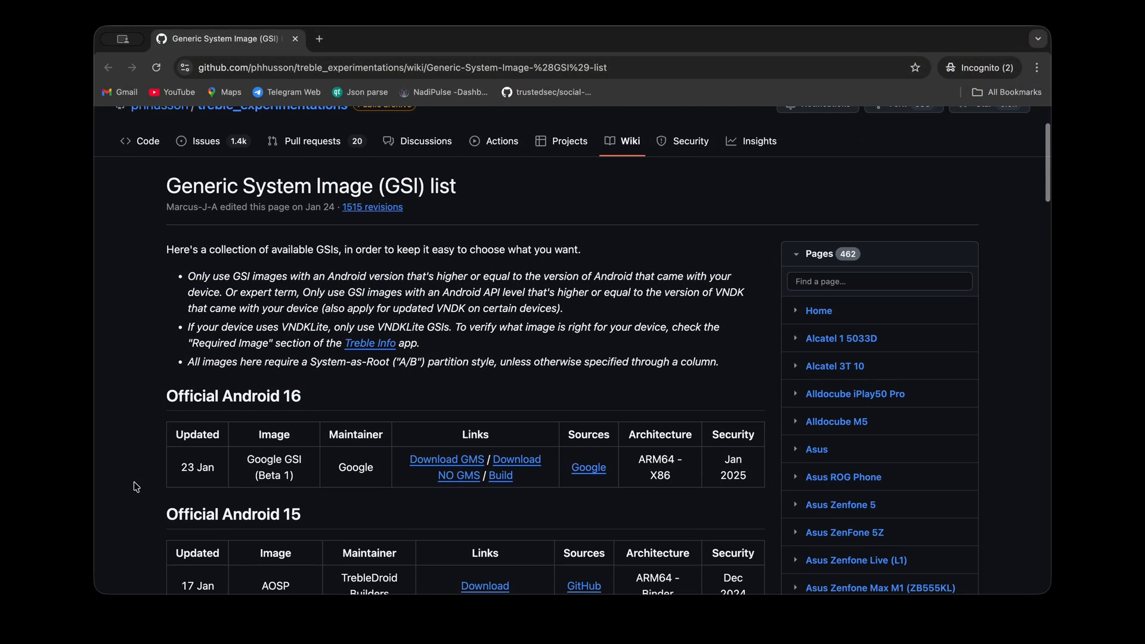
scroll(down, 3)
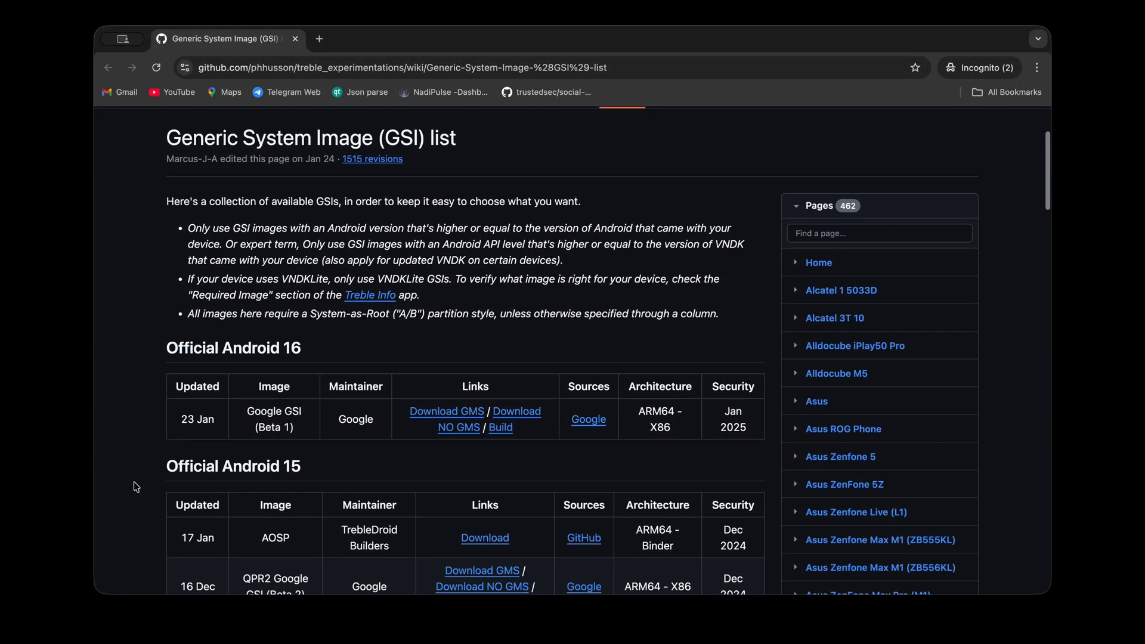
scroll(down, 3)
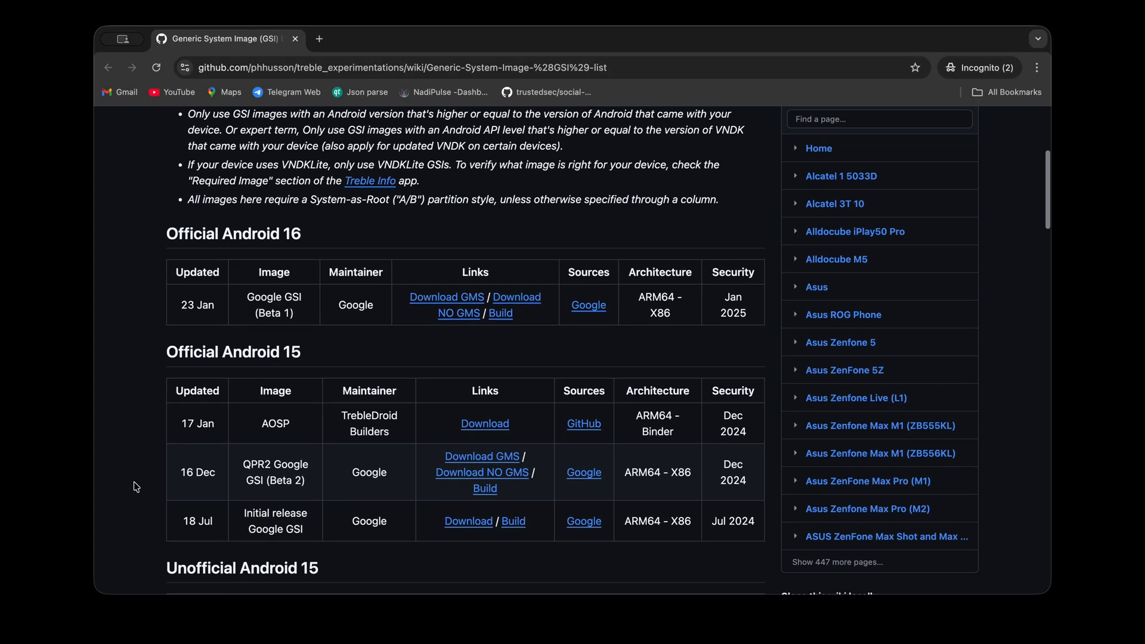
scroll(down, 3)
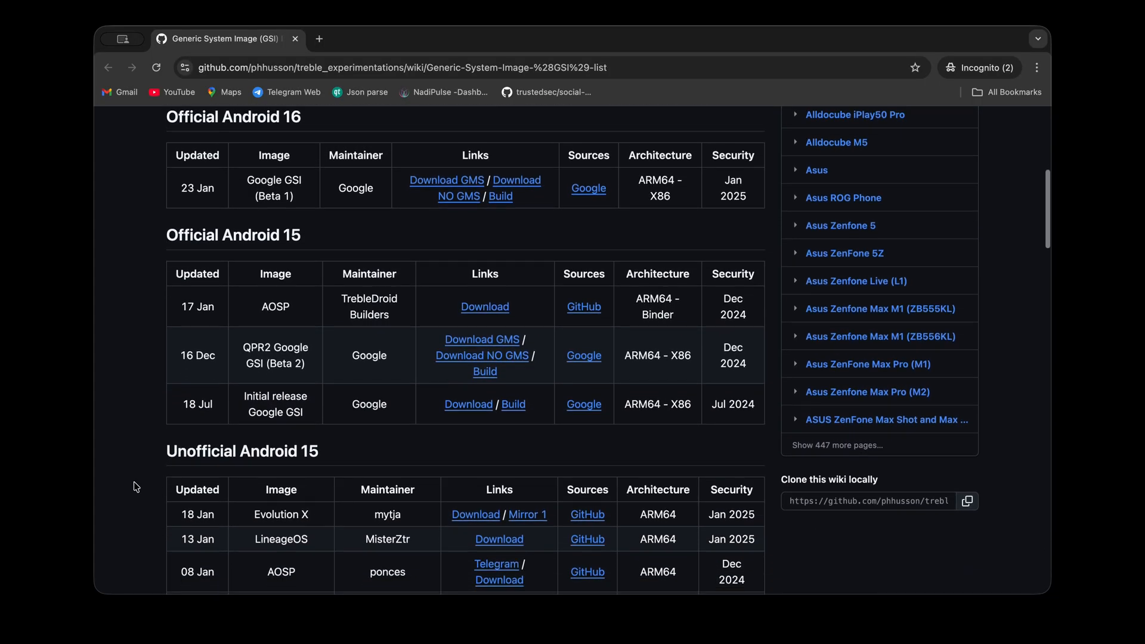
scroll(down, 3)
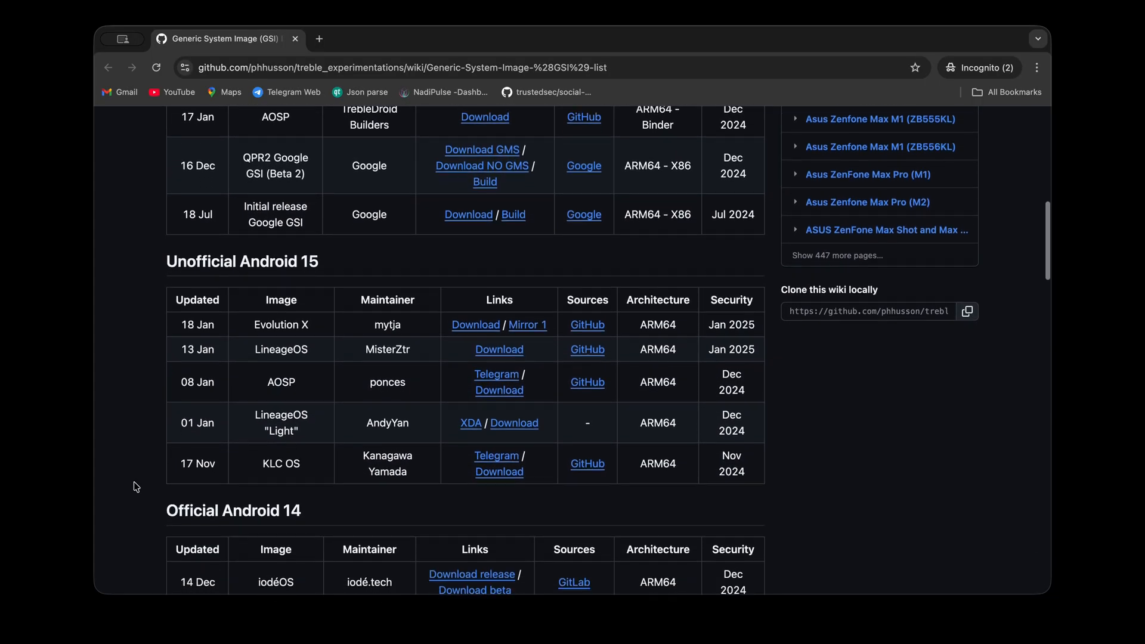
scroll(down, 3)
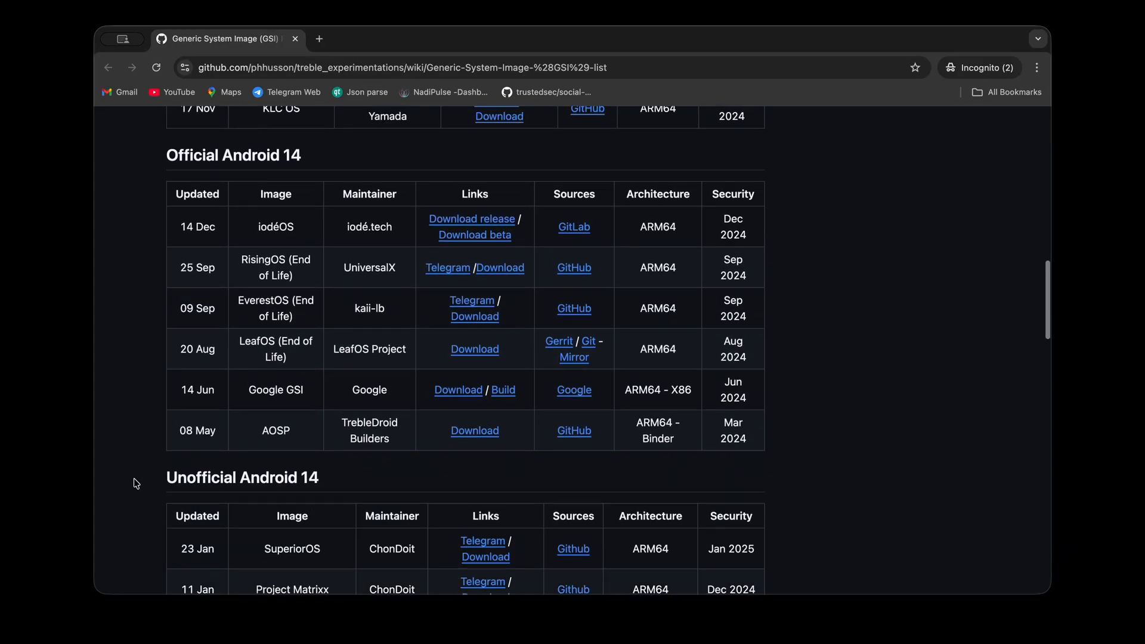
scroll(down, 3)
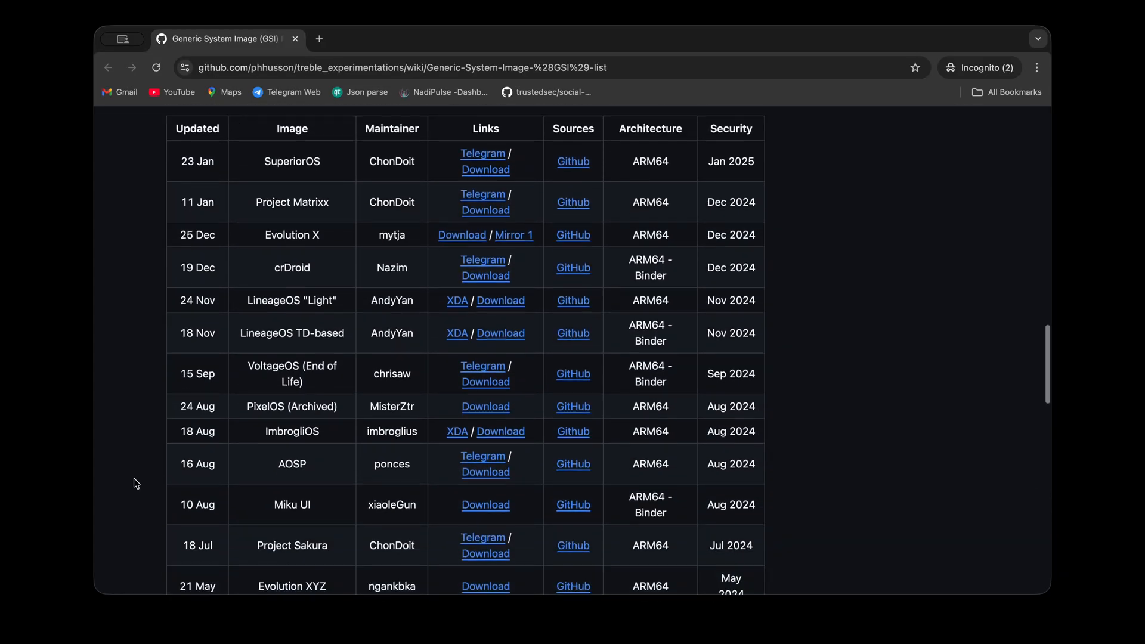
scroll(down, 3)
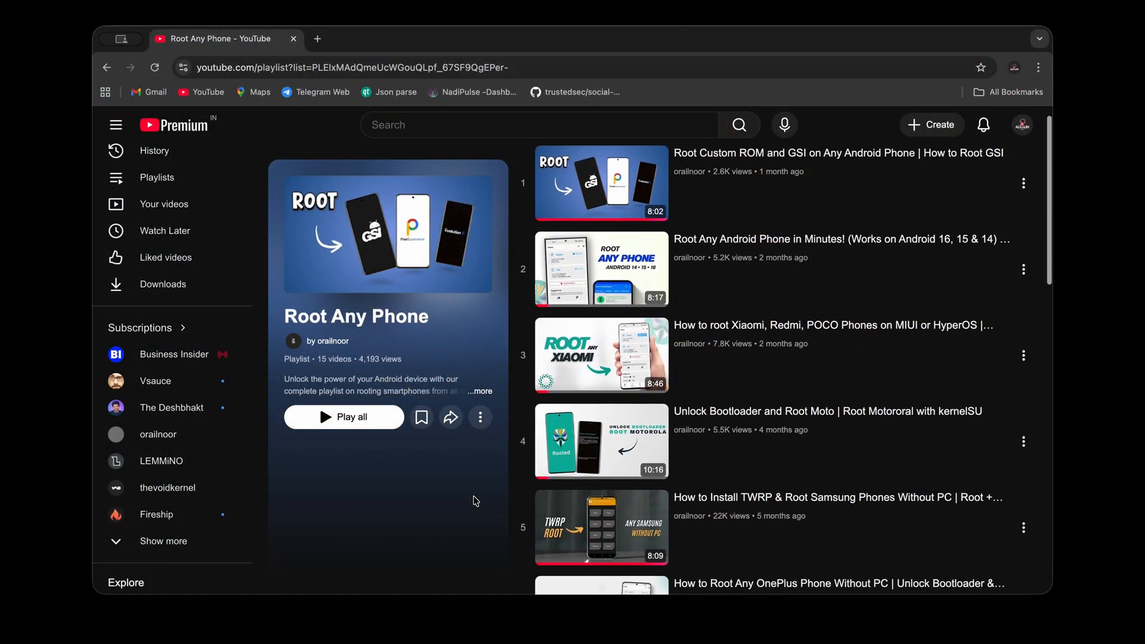
scroll(down, 3)
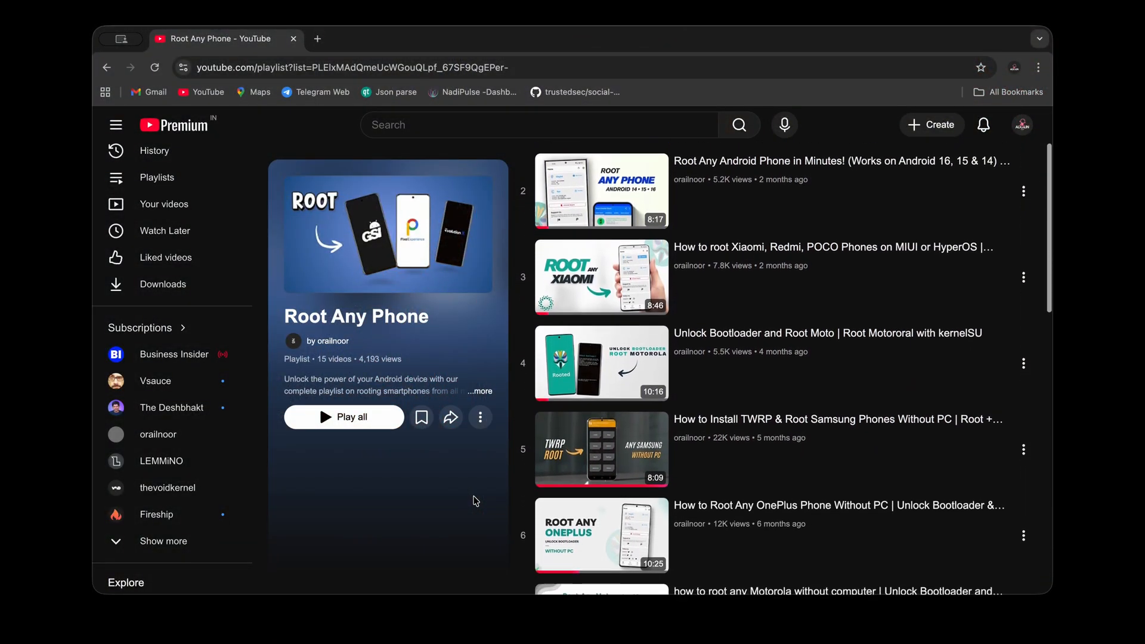
scroll(down, 3)
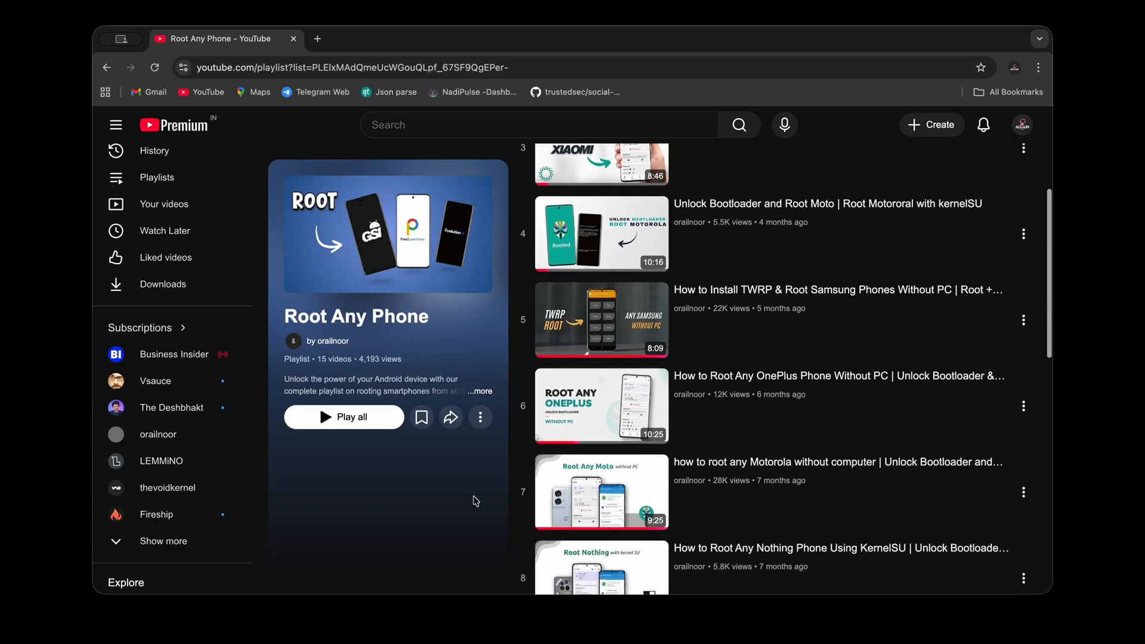
scroll(down, 3)
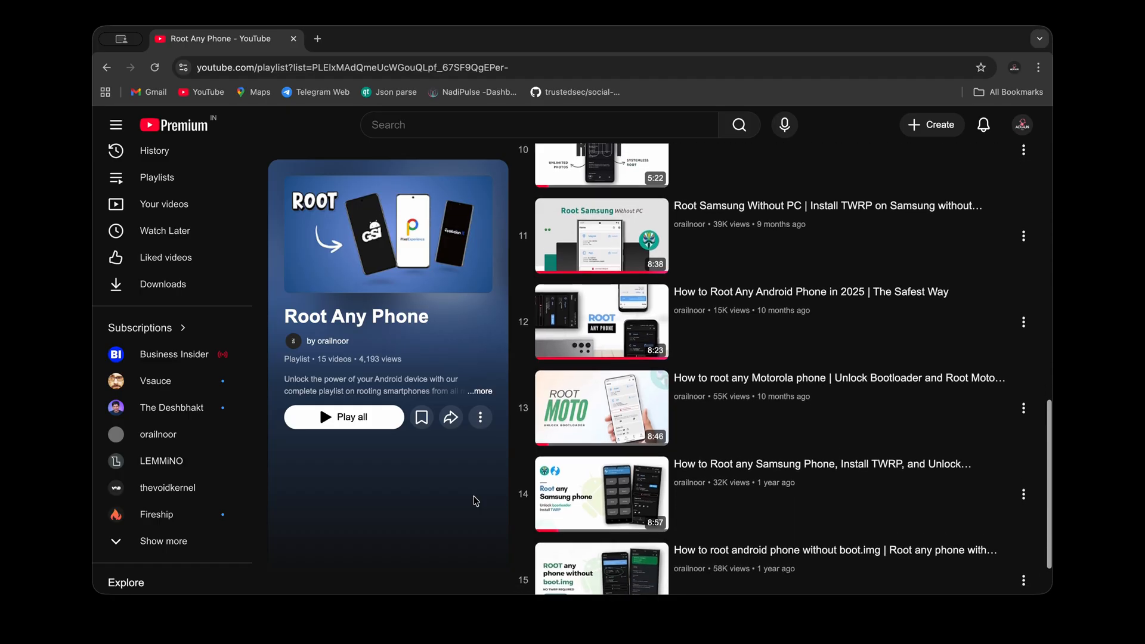
scroll(down, 3)
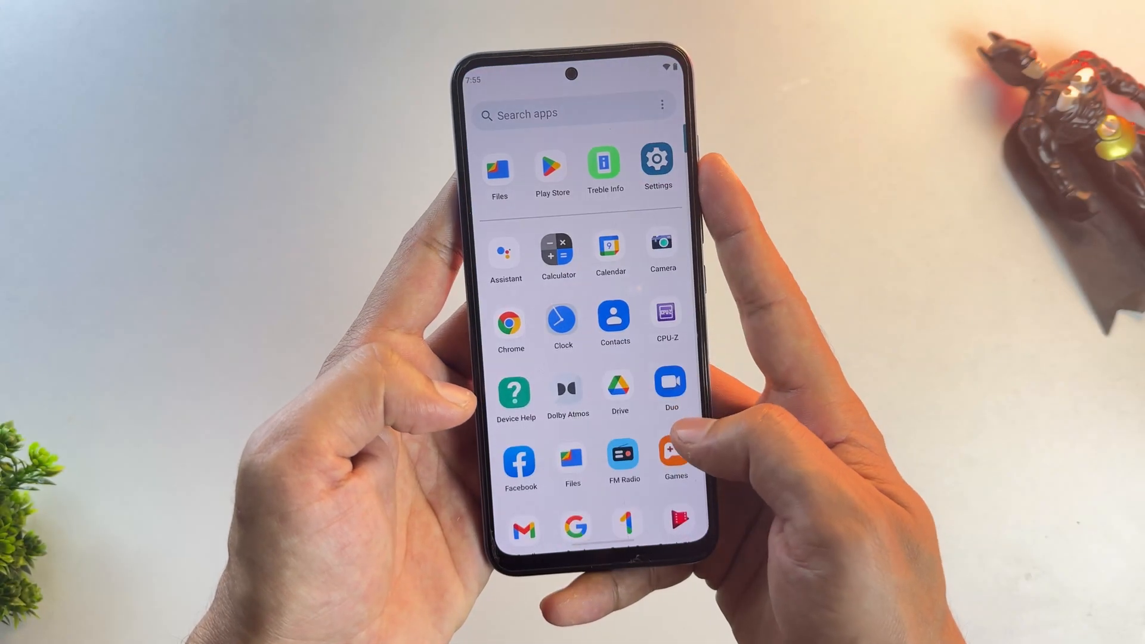
scroll(down, 3)
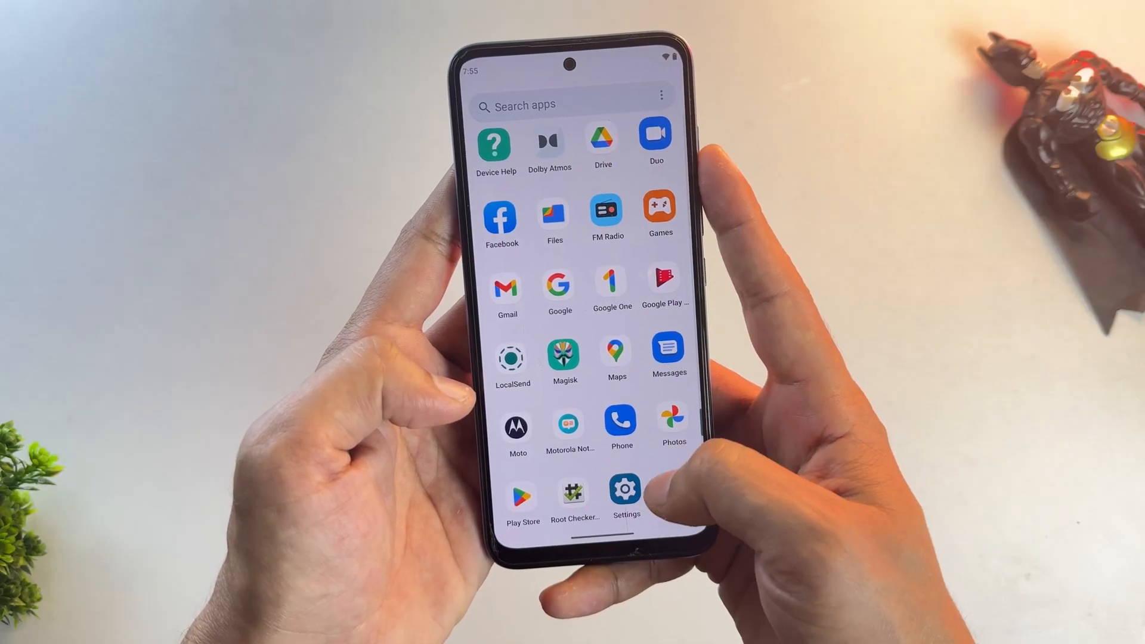
scroll(down, 3)
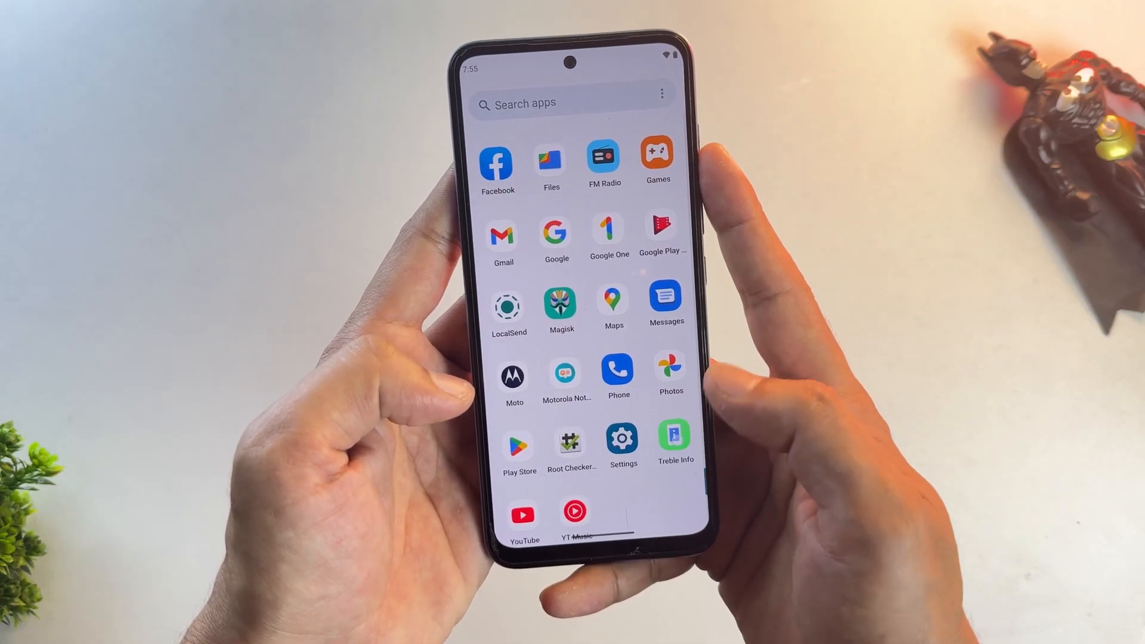
click(673, 435)
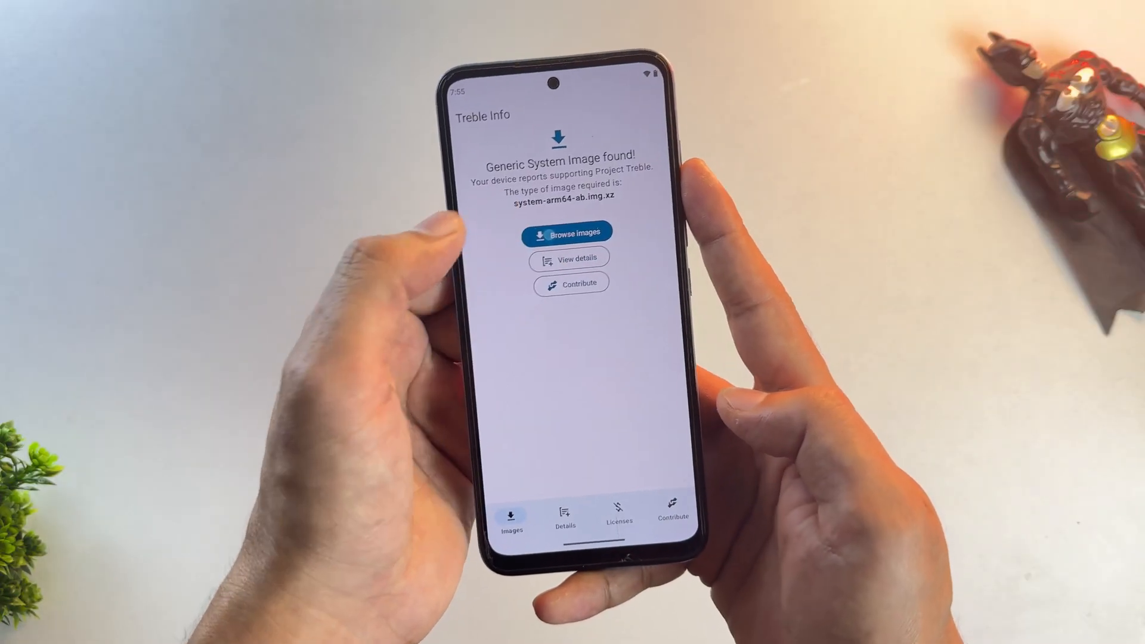
click(566, 232)
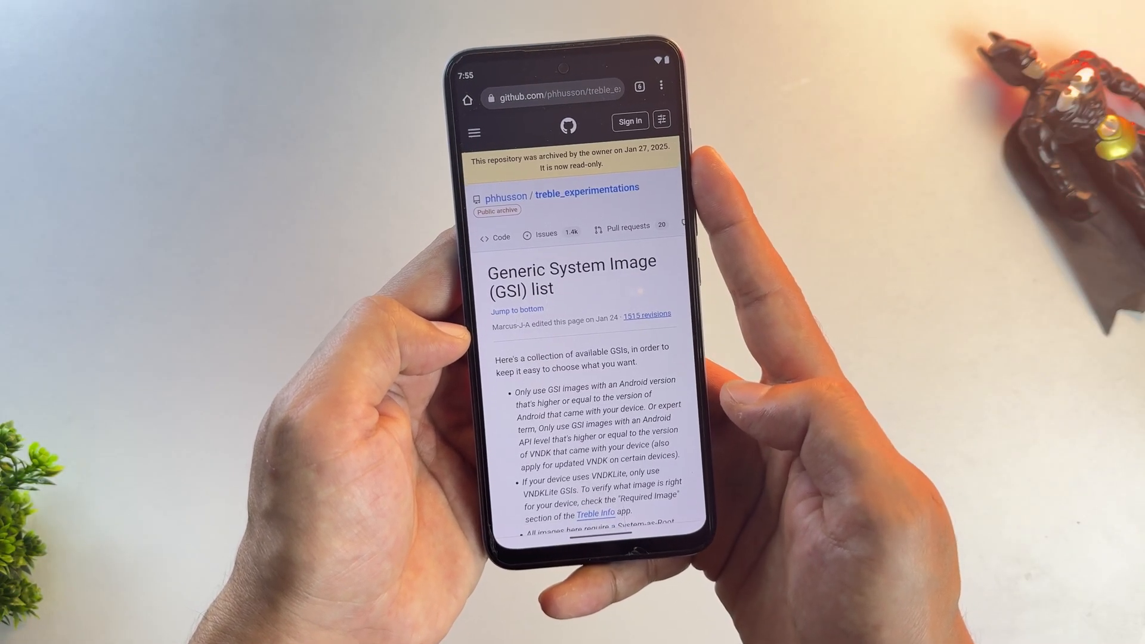
scroll(down, 3)
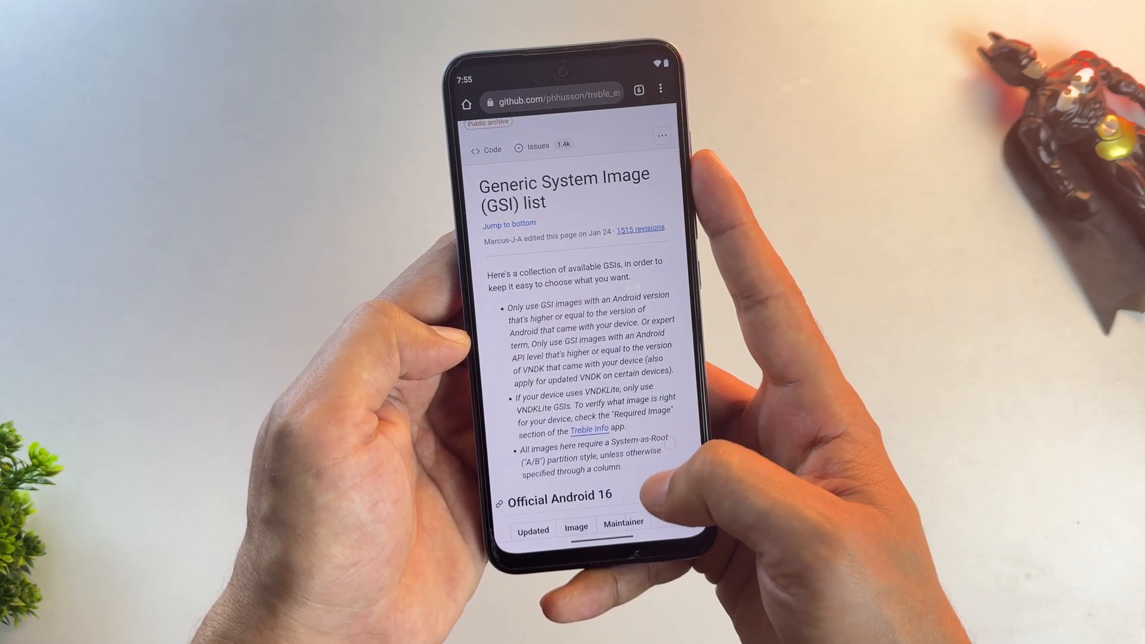
scroll(down, 3)
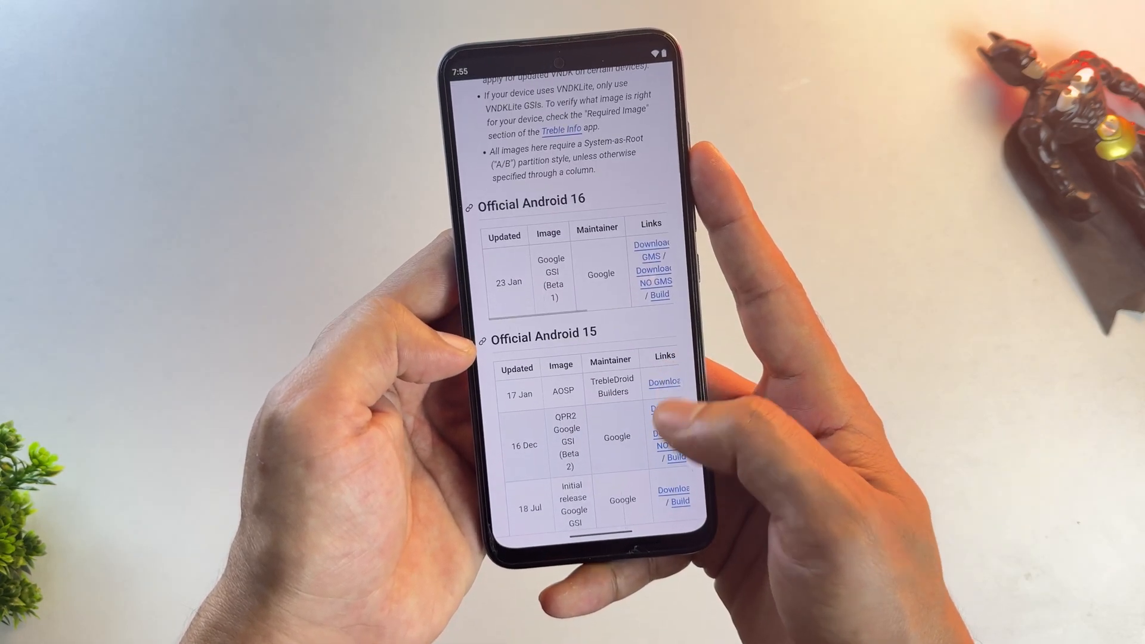
scroll(down, 3)
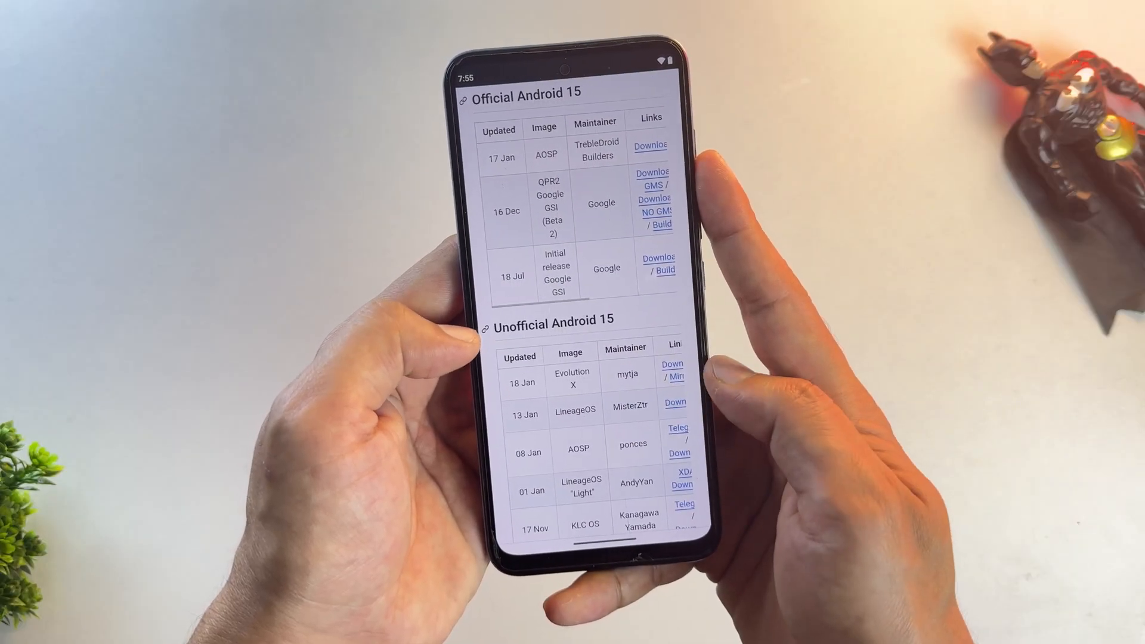
scroll(down, 3)
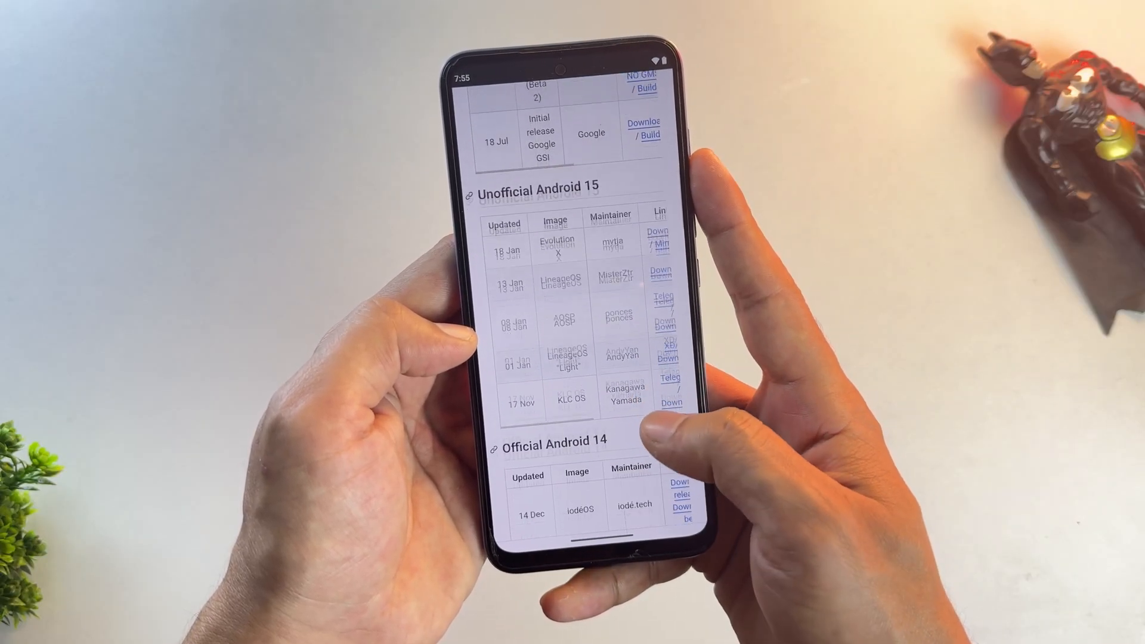
scroll(down, 3)
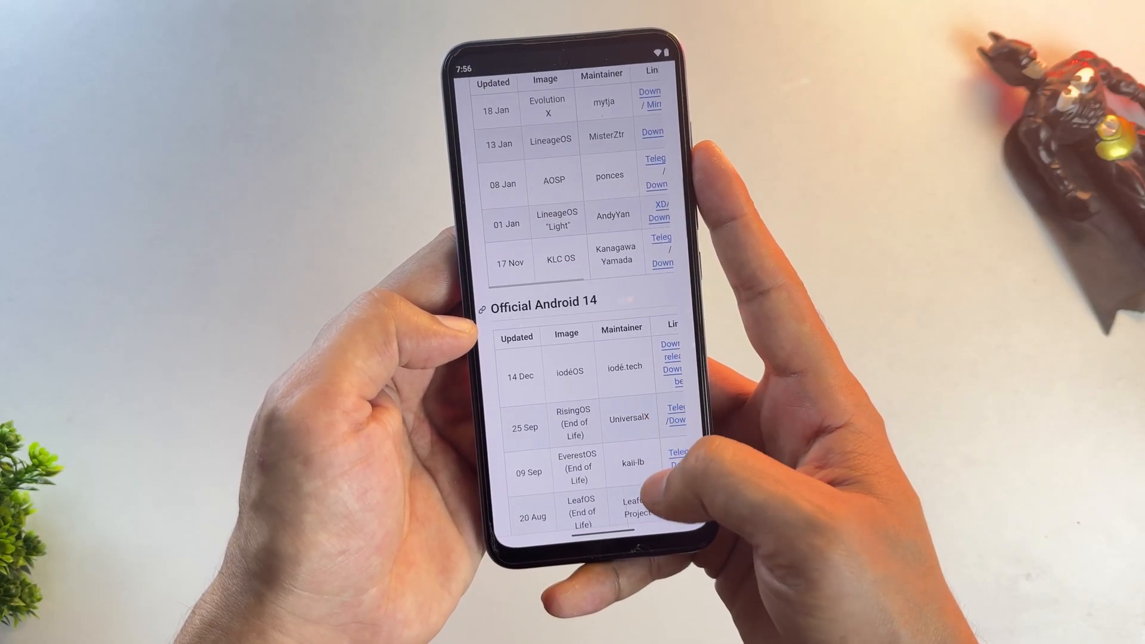
scroll(down, 3)
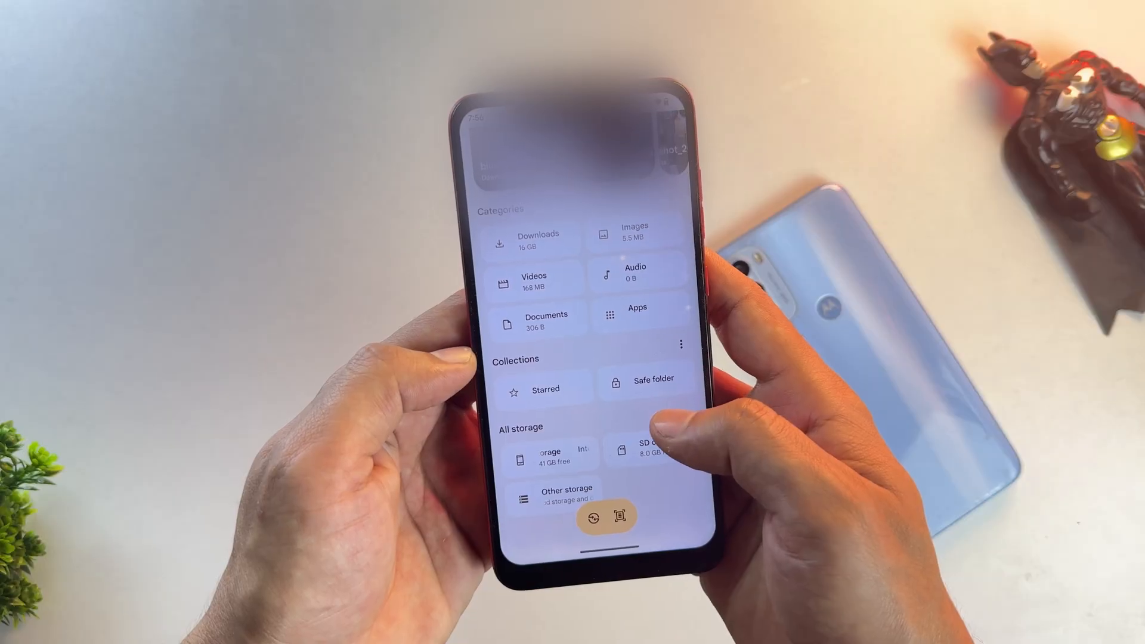
Extract the GSI archive in Internal storage and view system.img, vbmeta.img and build.prop
click(549, 455)
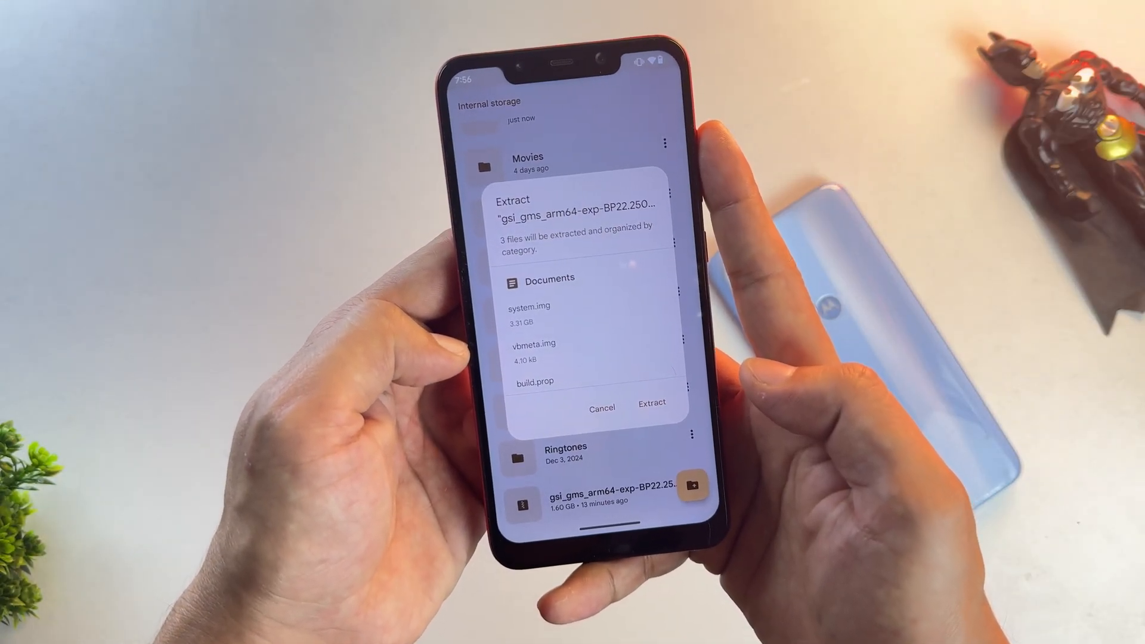
click(650, 404)
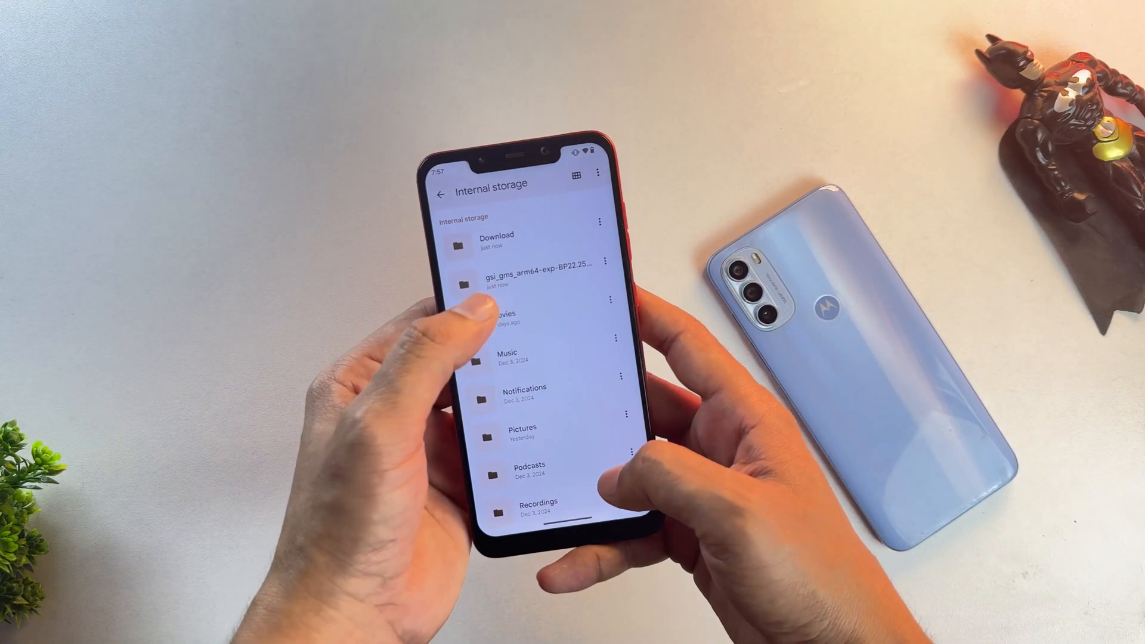
click(521, 266)
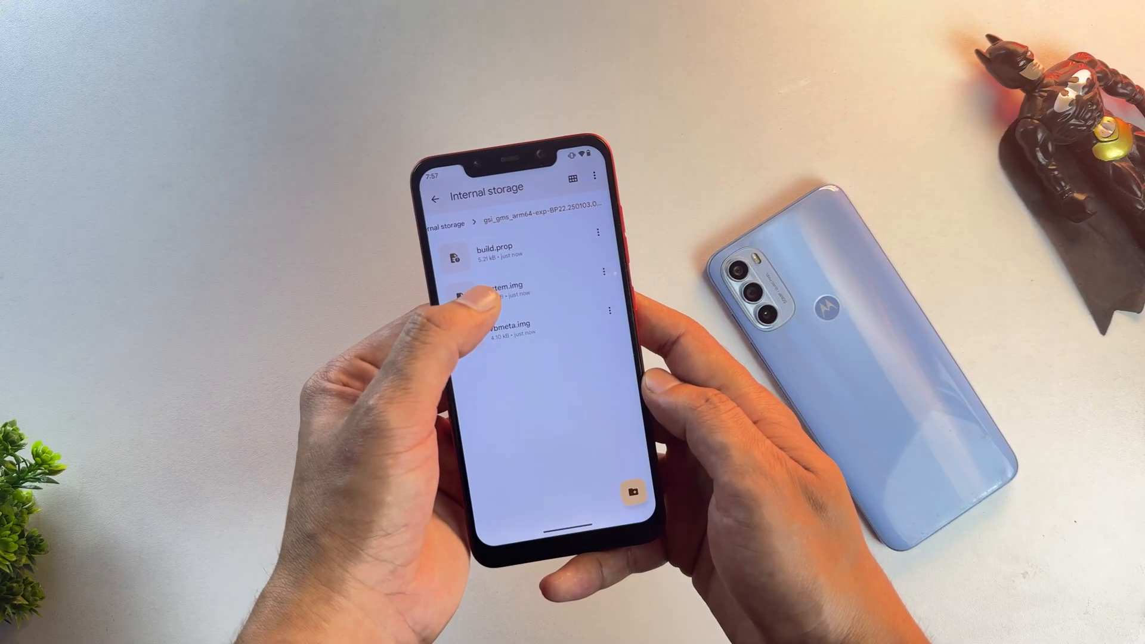
click(512, 285)
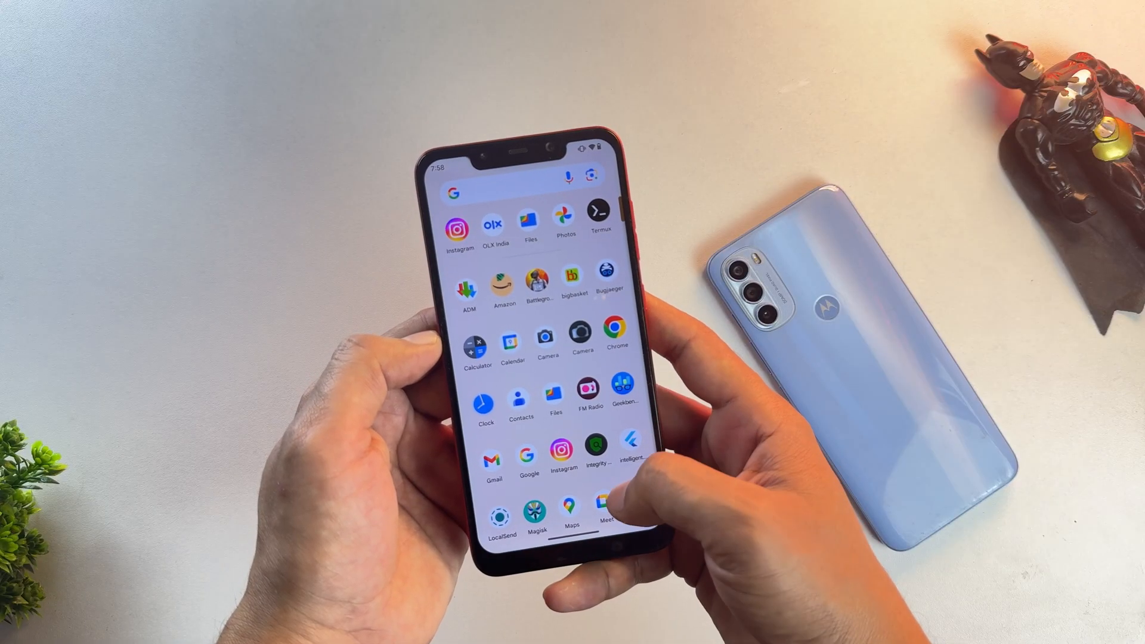
Launch Bugjaeger from the app drawer and agree to its license terms
scroll(down, 3)
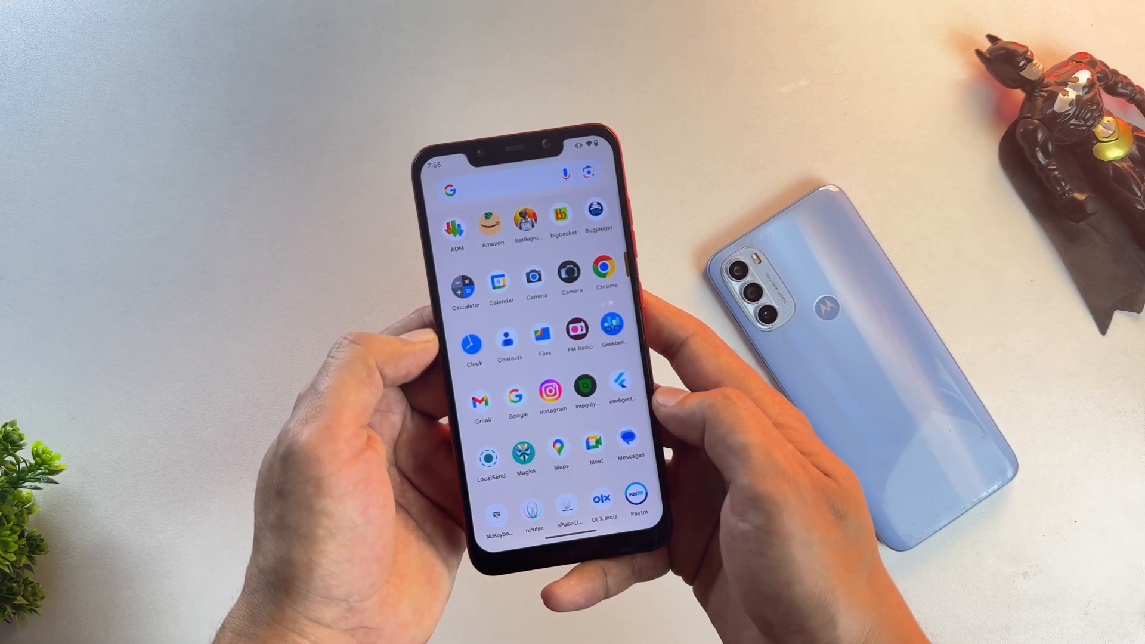
click(599, 222)
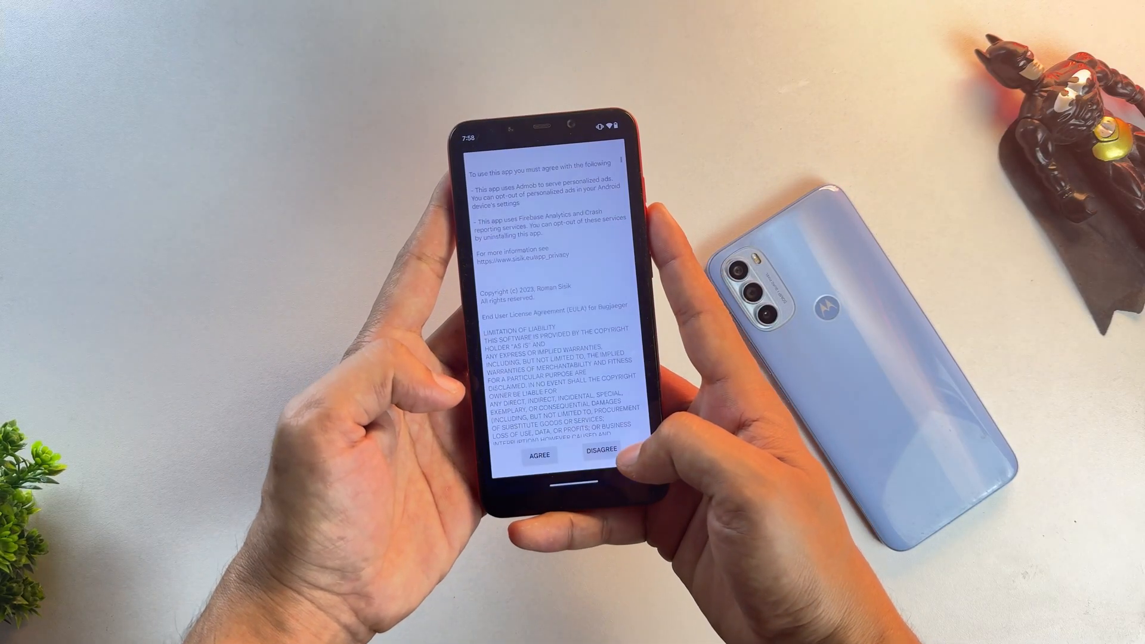
click(536, 454)
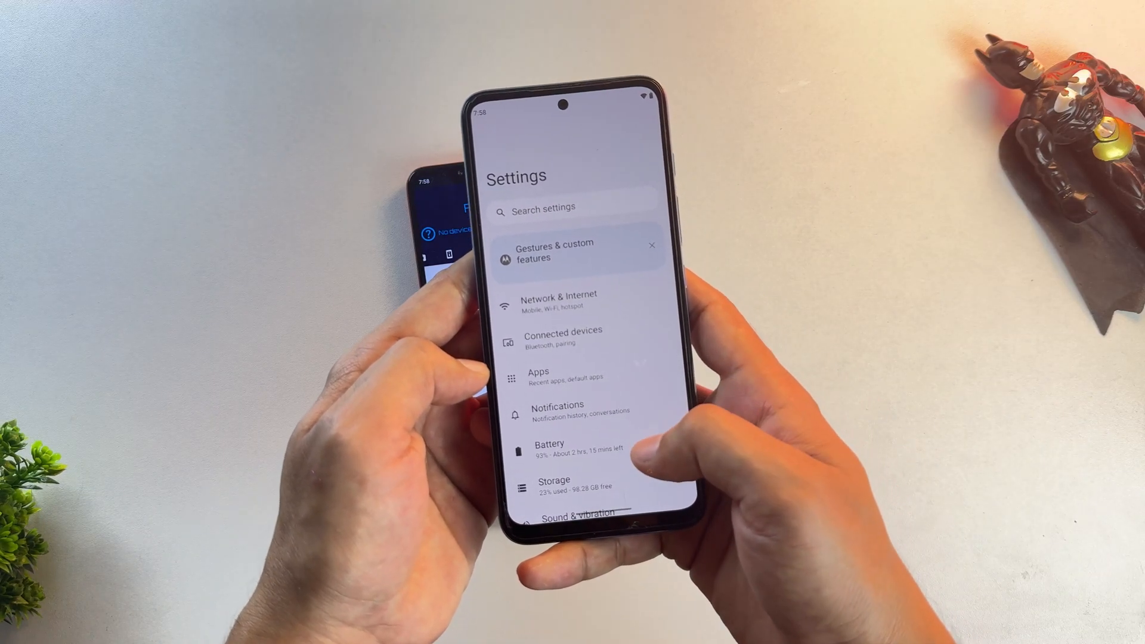
Go to About phone on the target to enable developer options and USB debugging
scroll(down, 3)
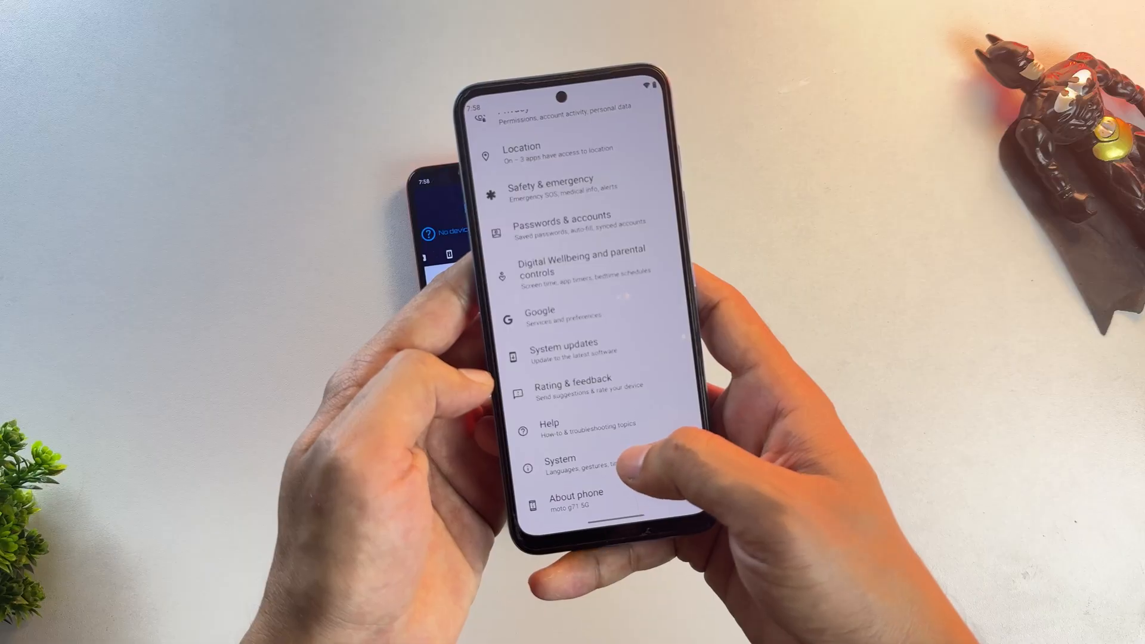
click(560, 464)
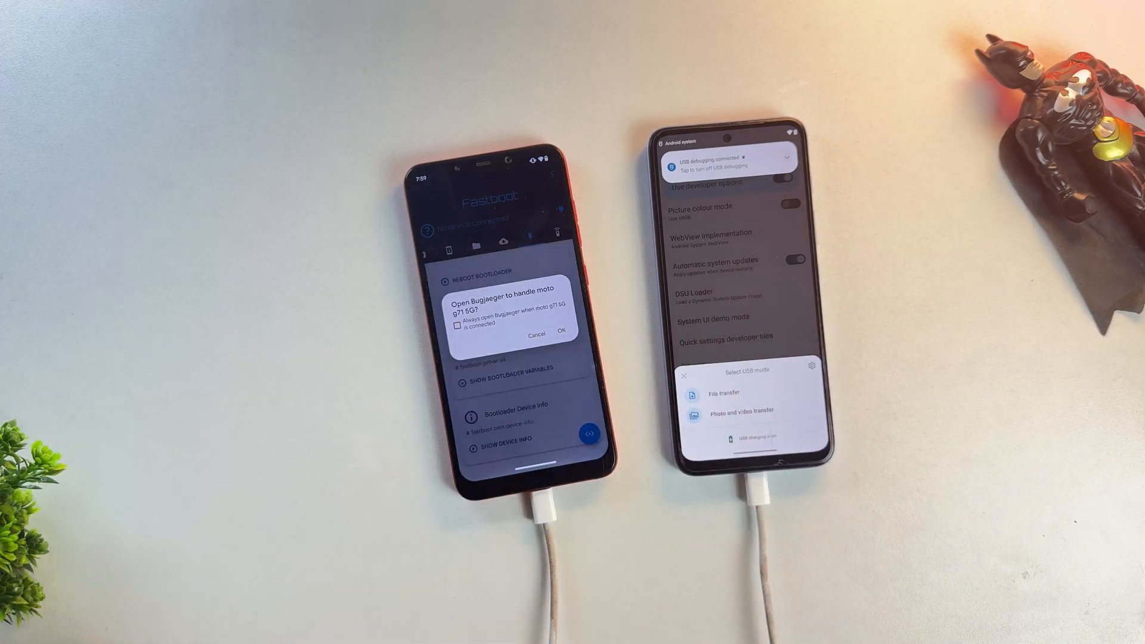
Let Bugjaeger handle moto g71 5G, always allow USB debugging, and reboot into fastbootd
click(457, 325)
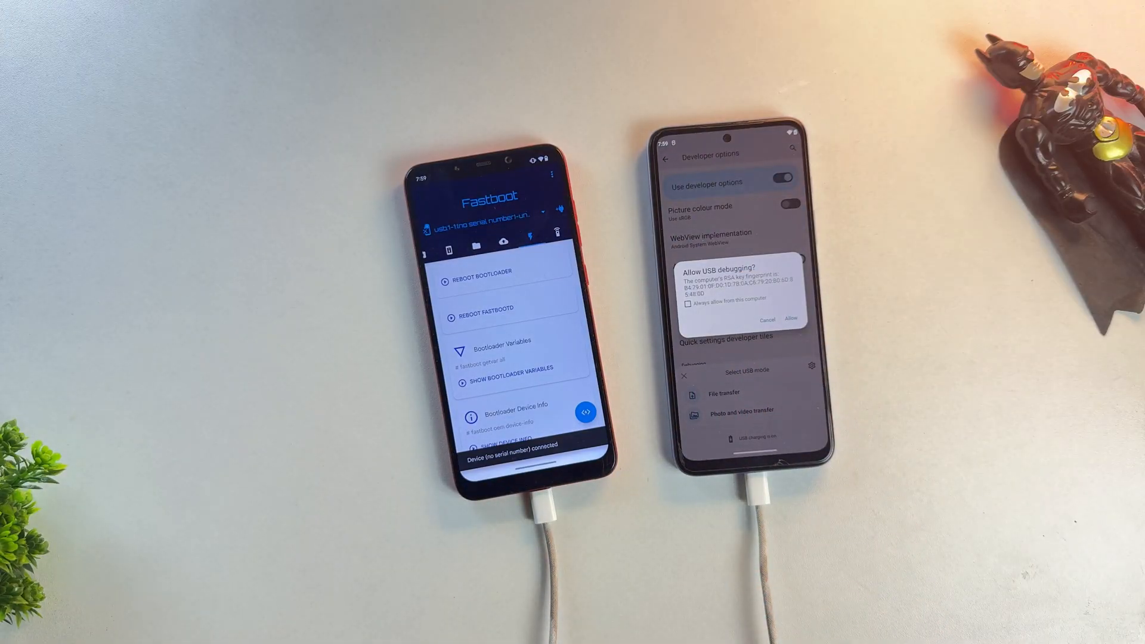
click(690, 308)
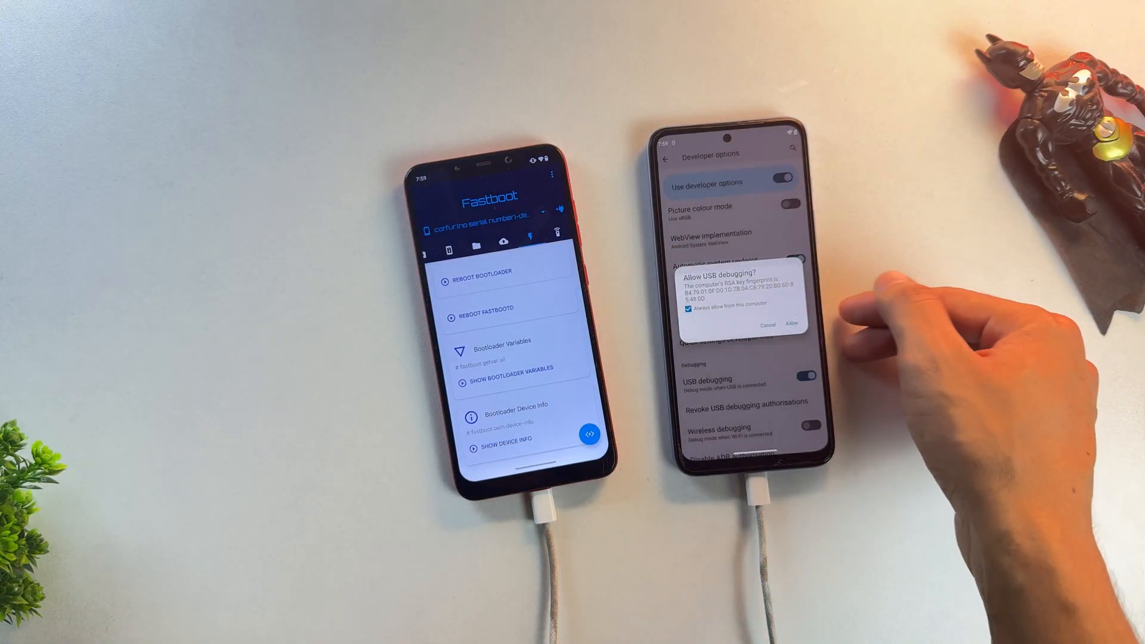
click(792, 324)
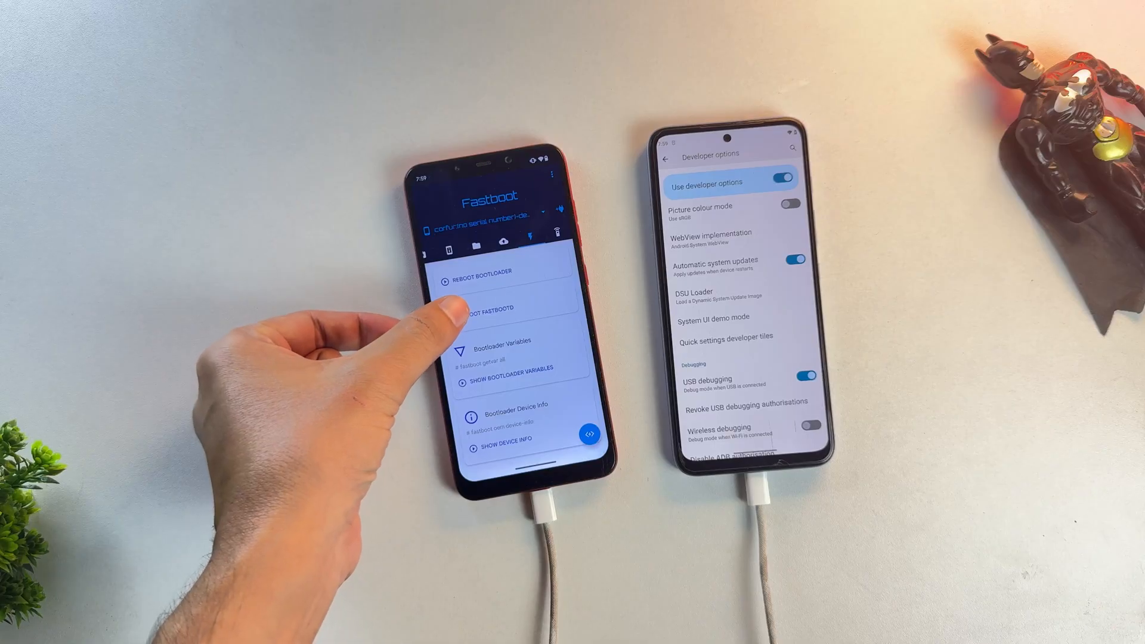
click(479, 307)
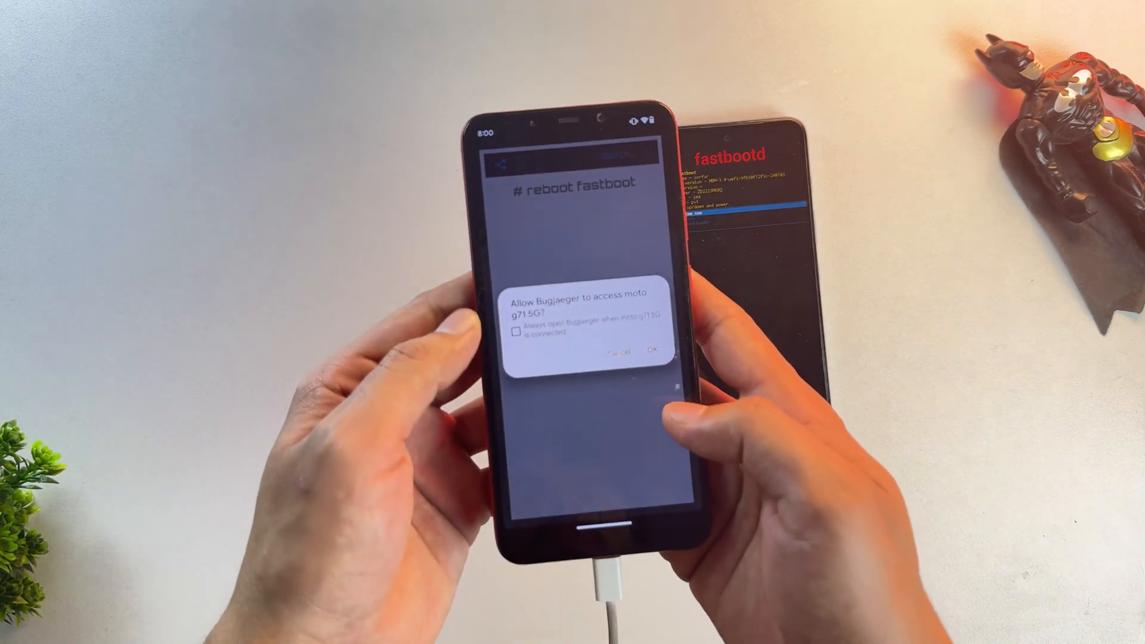
Grant access, then run fastboot flash system with system.img in the Fastboot shell, which fails for space
click(517, 336)
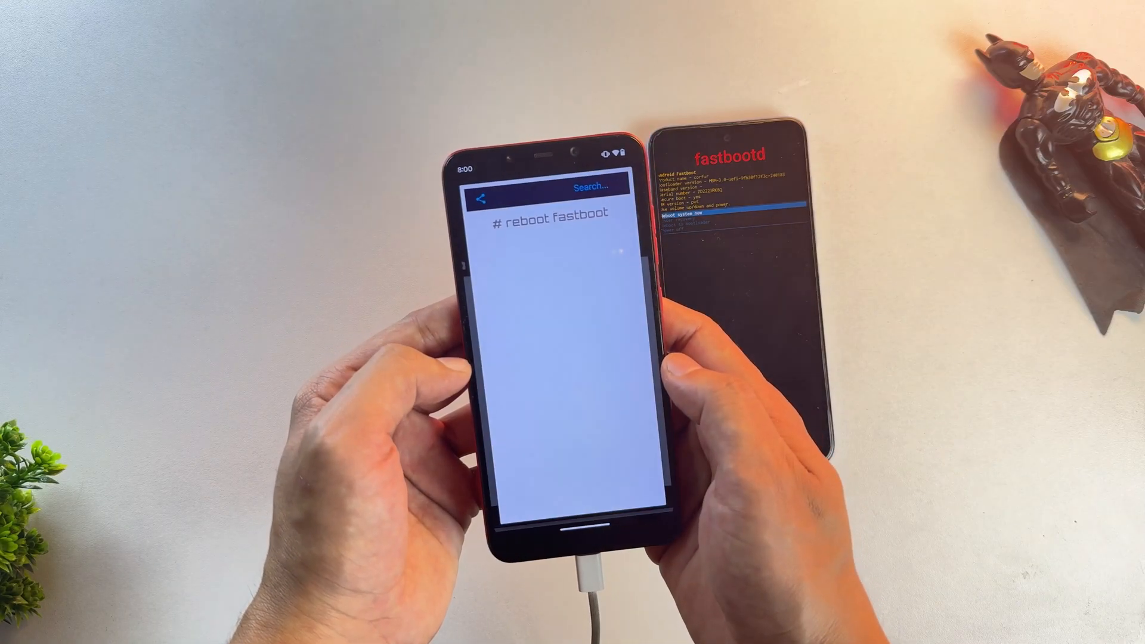
click(481, 198)
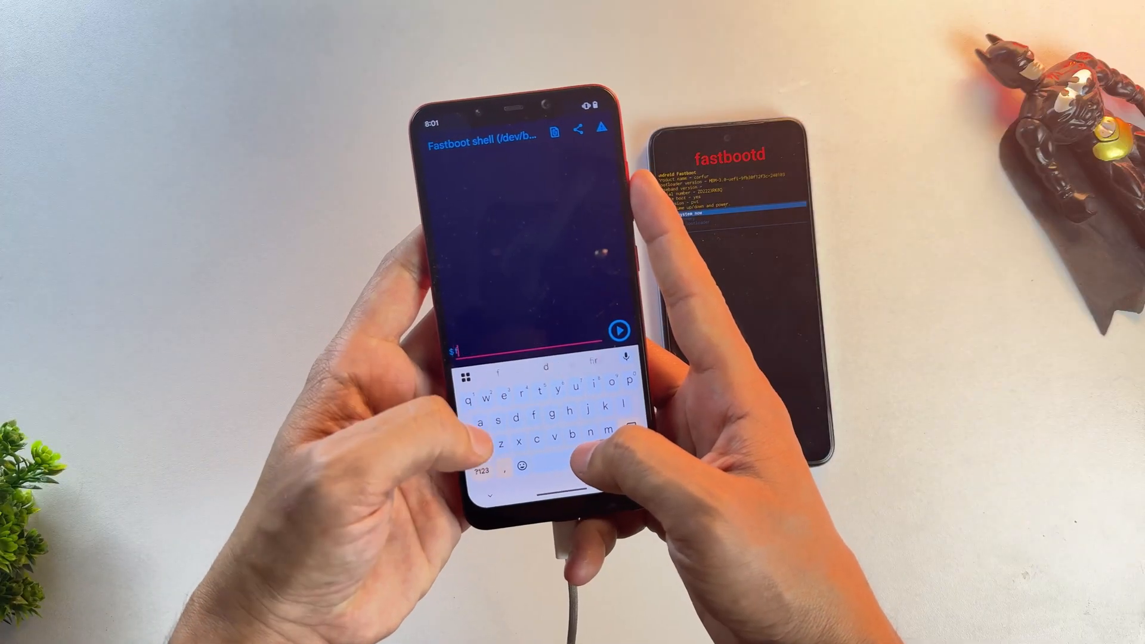
text(fastbo)
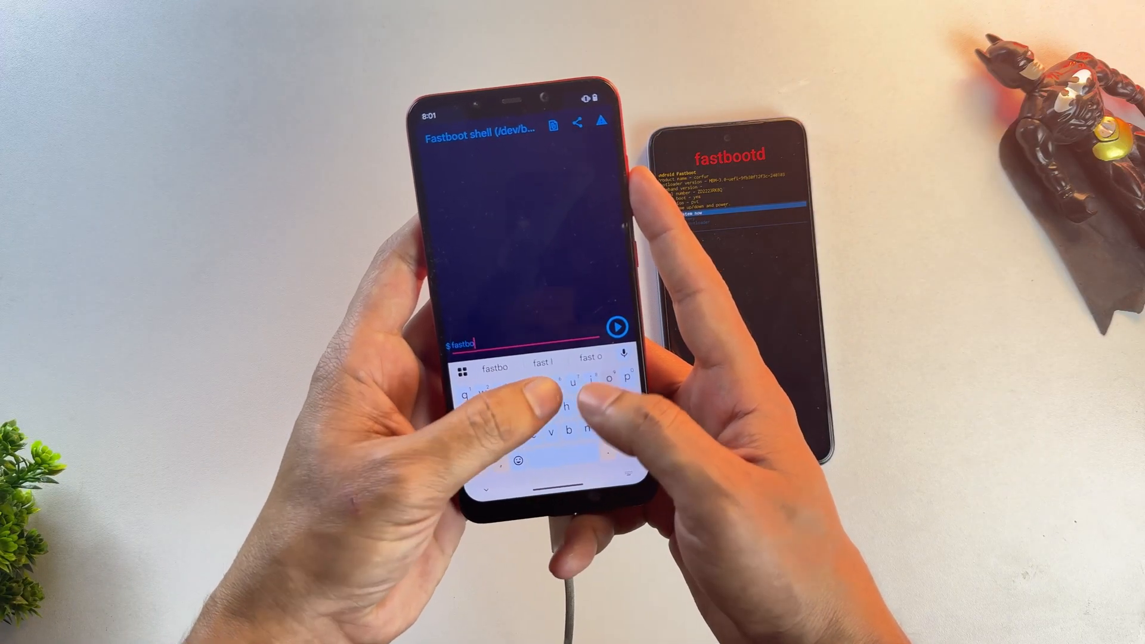
text(flash)
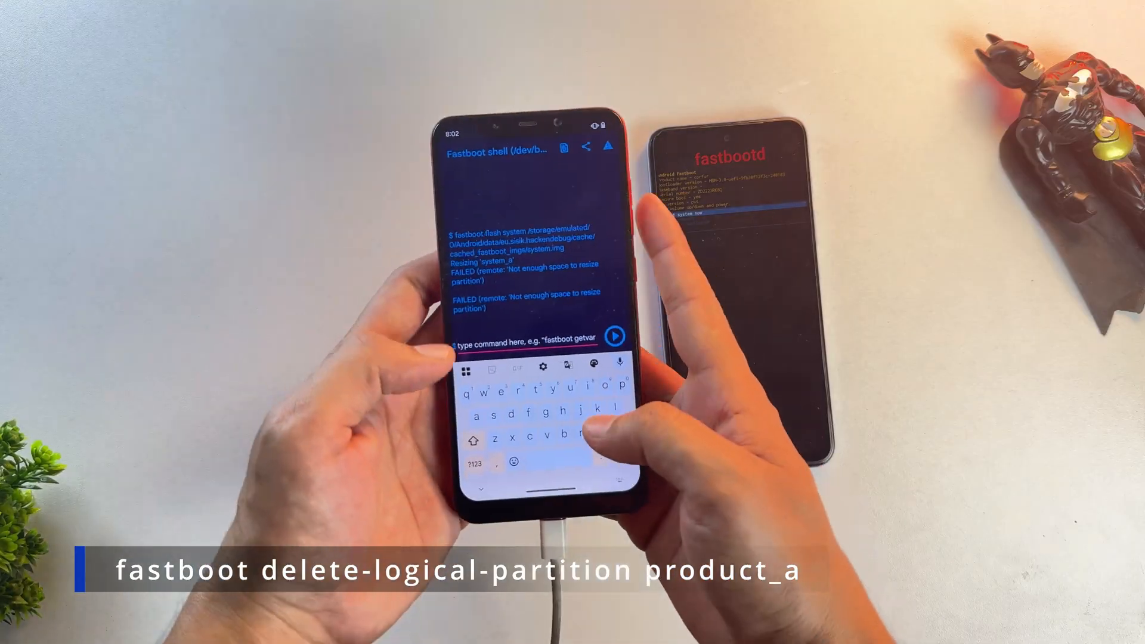
Run fastboot delete-logical-partition product_a, then rerun the system.img flash successfully
text(fastboot --delete)
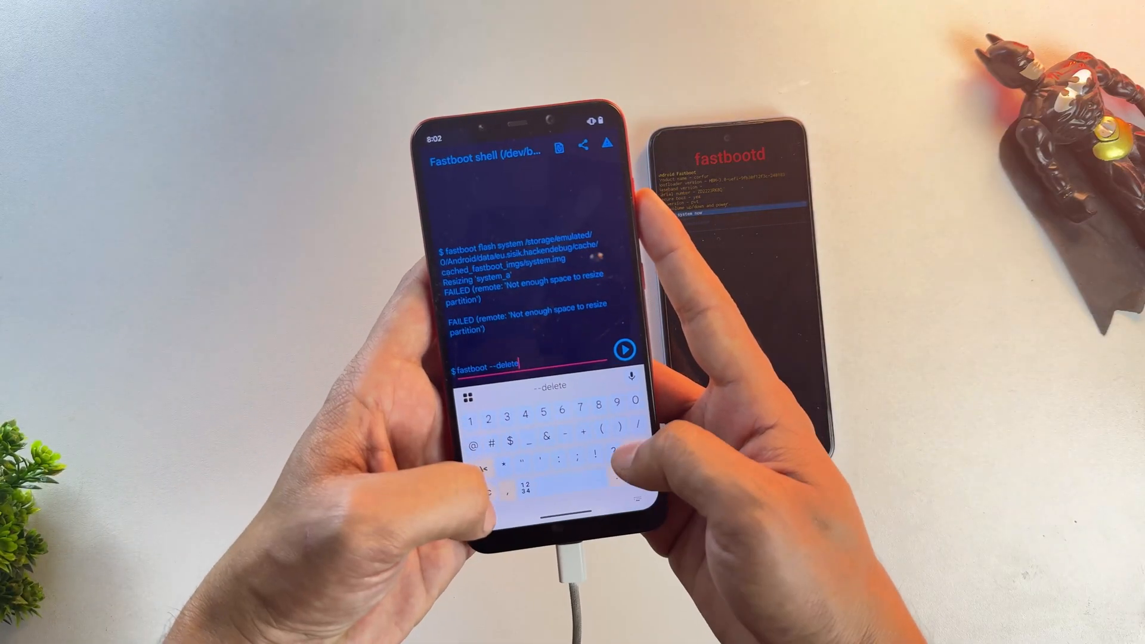
text(-logical)
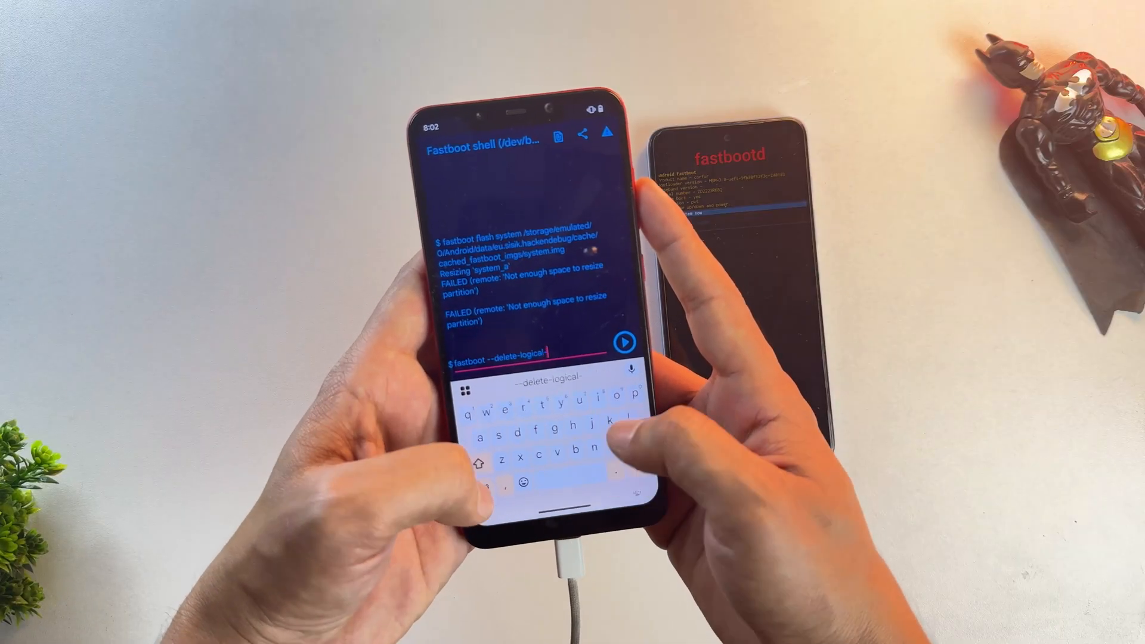
text(-partition product)
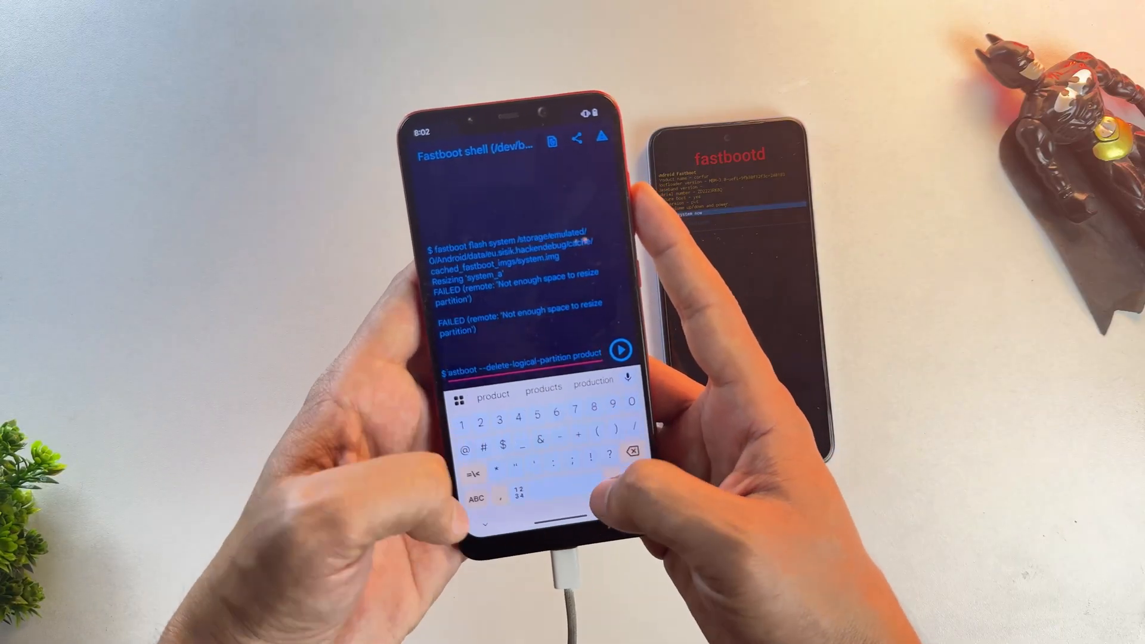
click(618, 350)
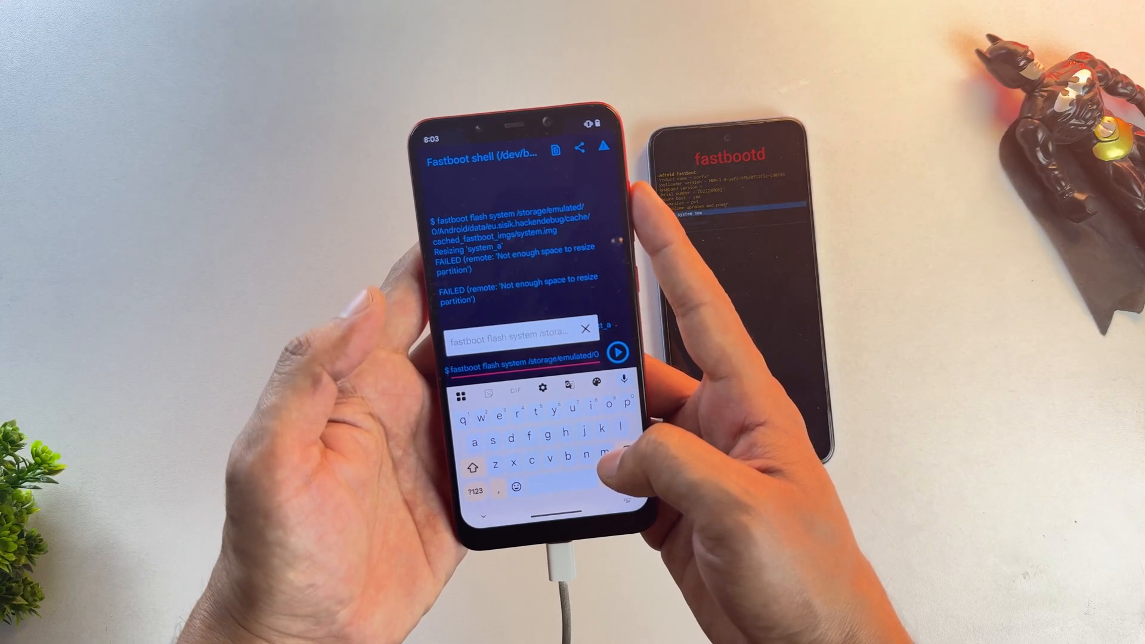
click(616, 353)
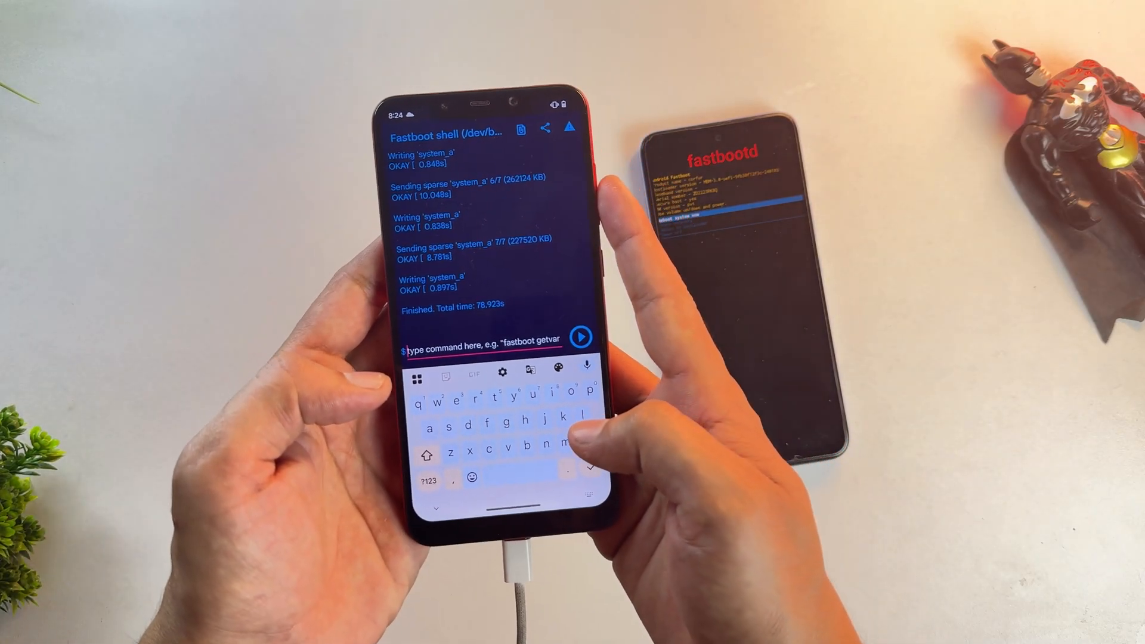
Run fastboot erase userdata, then fastboot erase metadata on the target phone
text(fa)
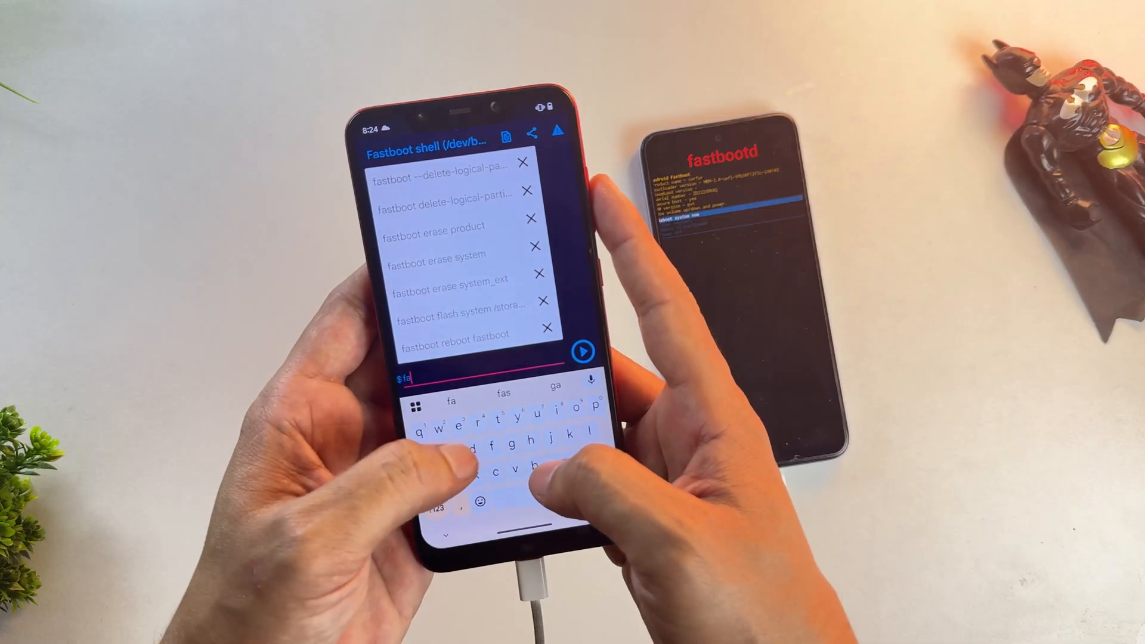
text(astboot e)
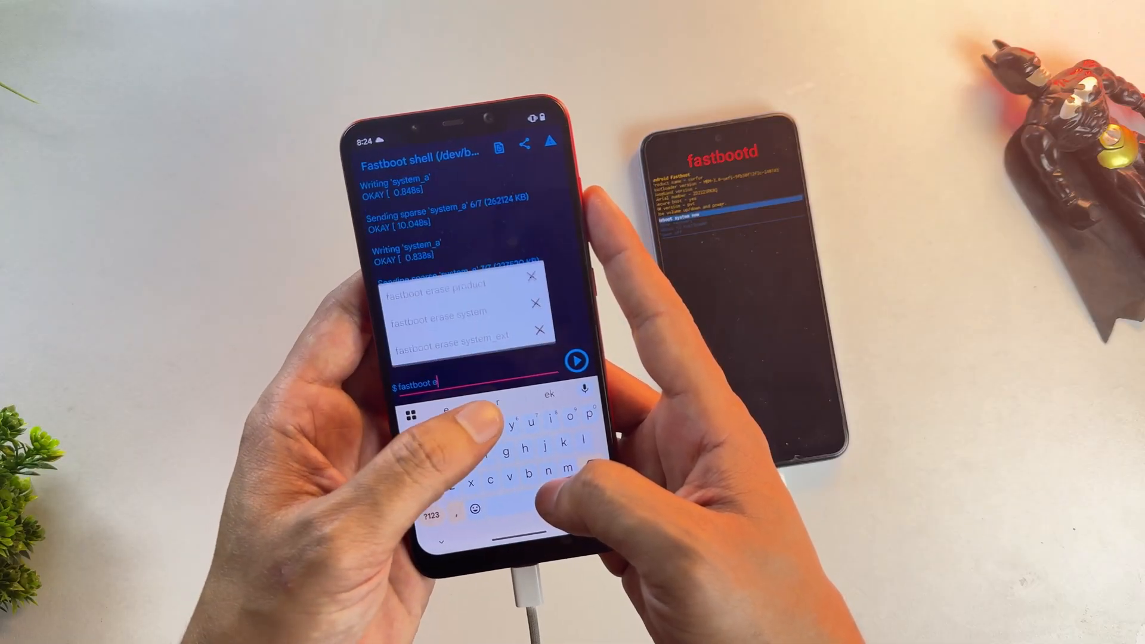
text(rase user)
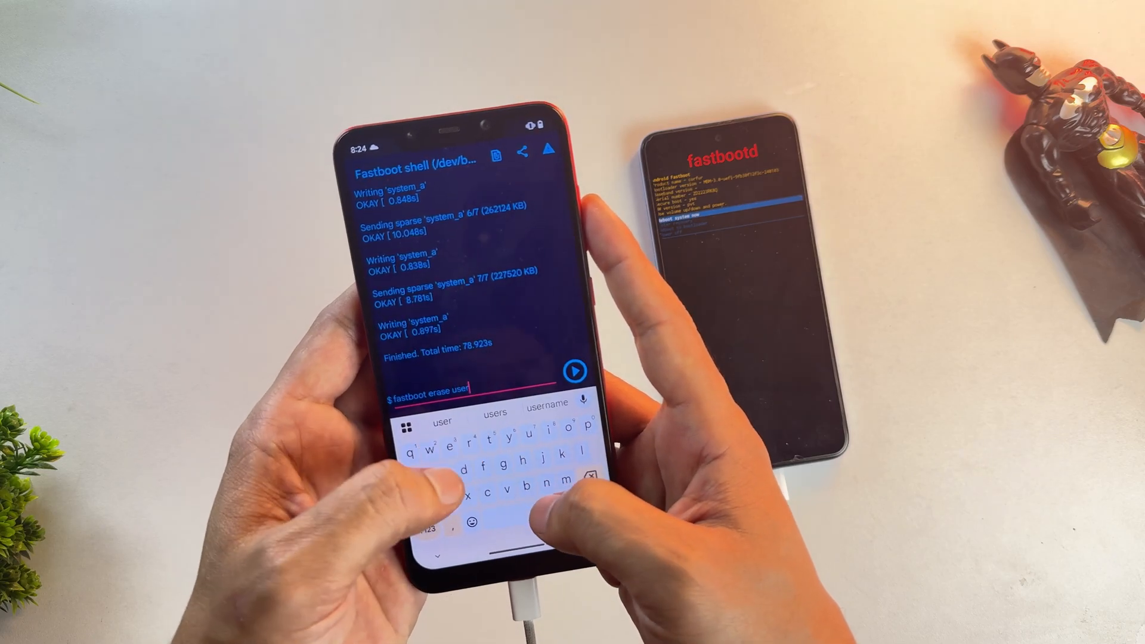
click(574, 372)
text(metadata)
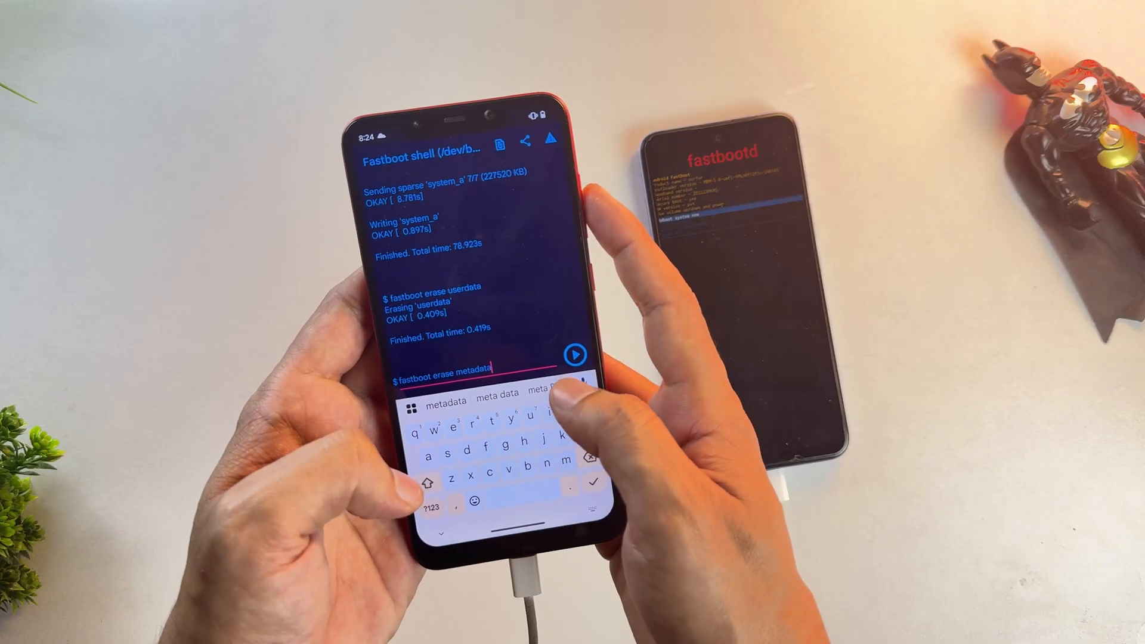
click(575, 354)
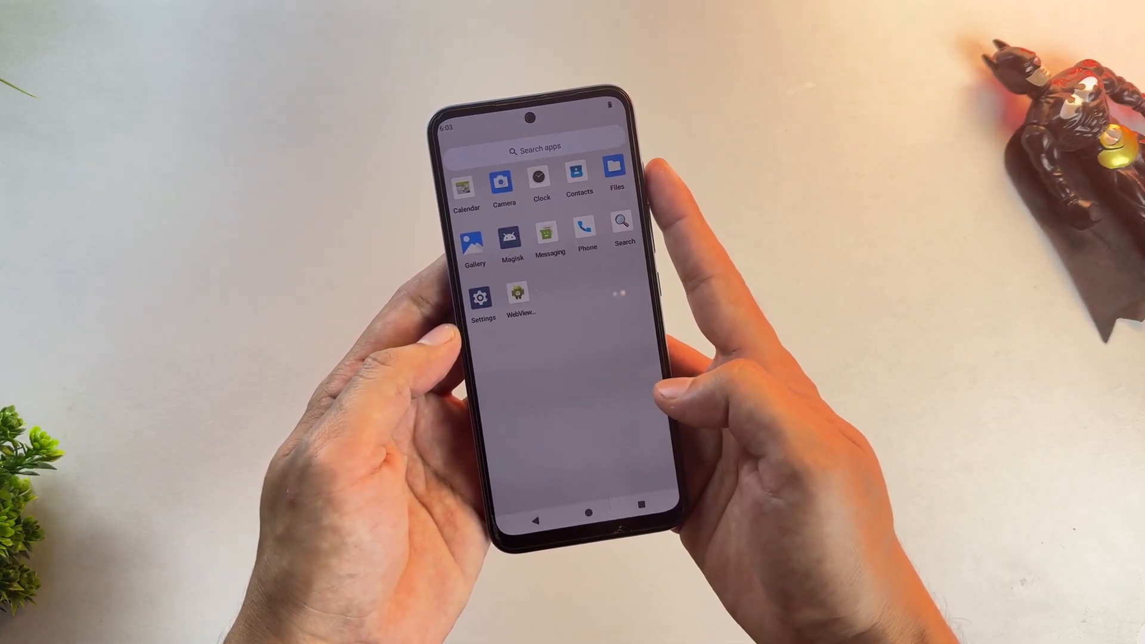
View About phone showing 'AOSP on ARM64' in the GSI's Settings, then launch Camera
click(481, 298)
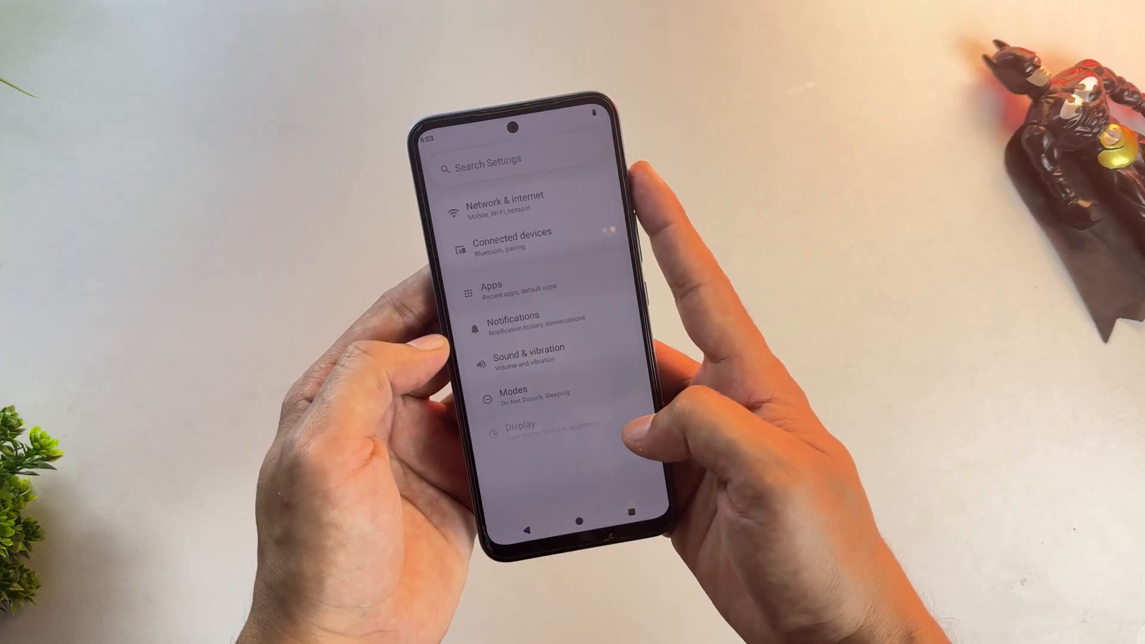
scroll(down, 3)
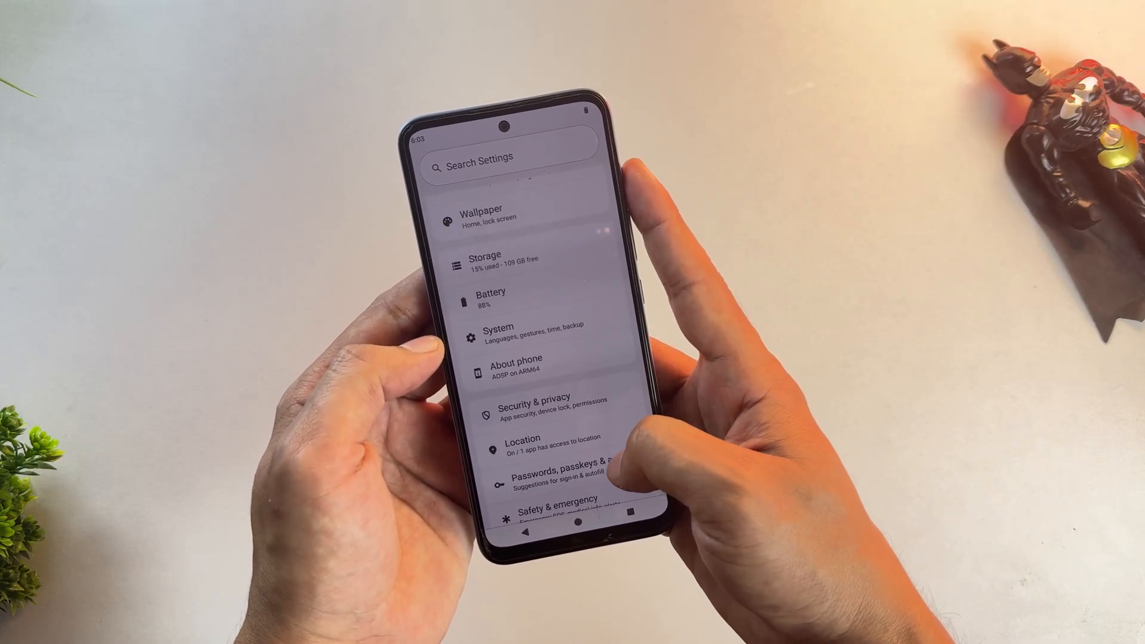
click(516, 365)
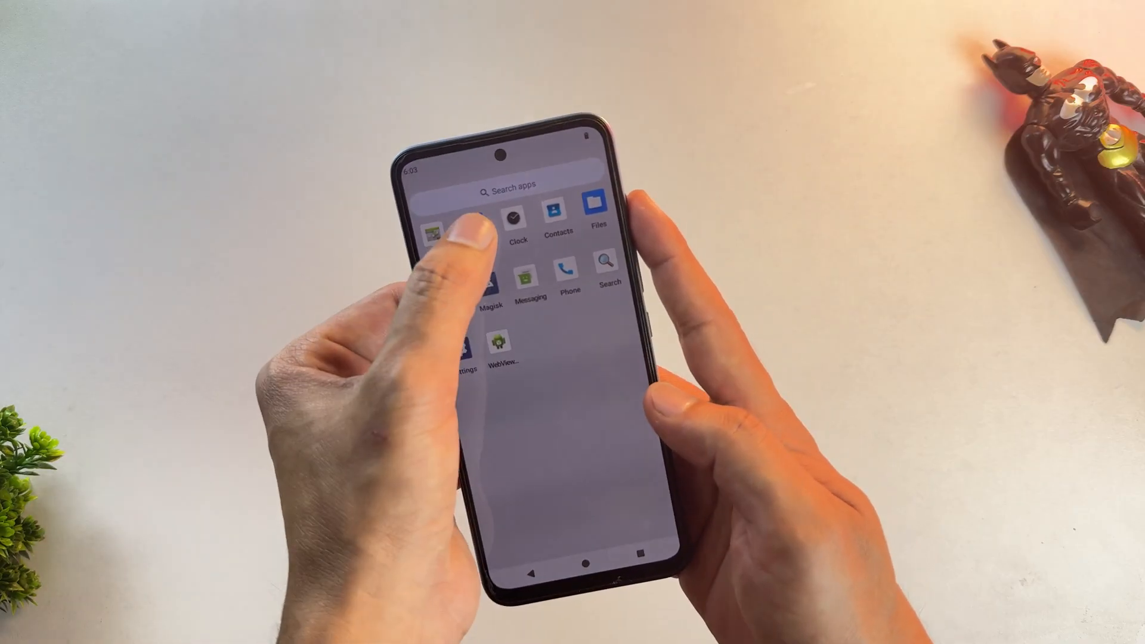
click(449, 233)
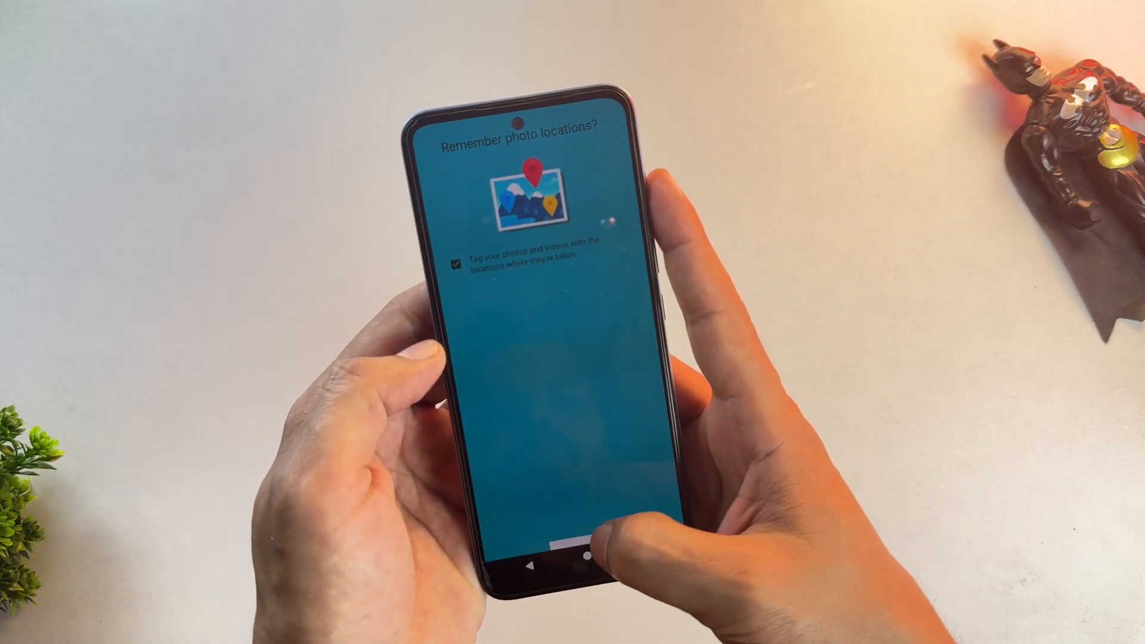